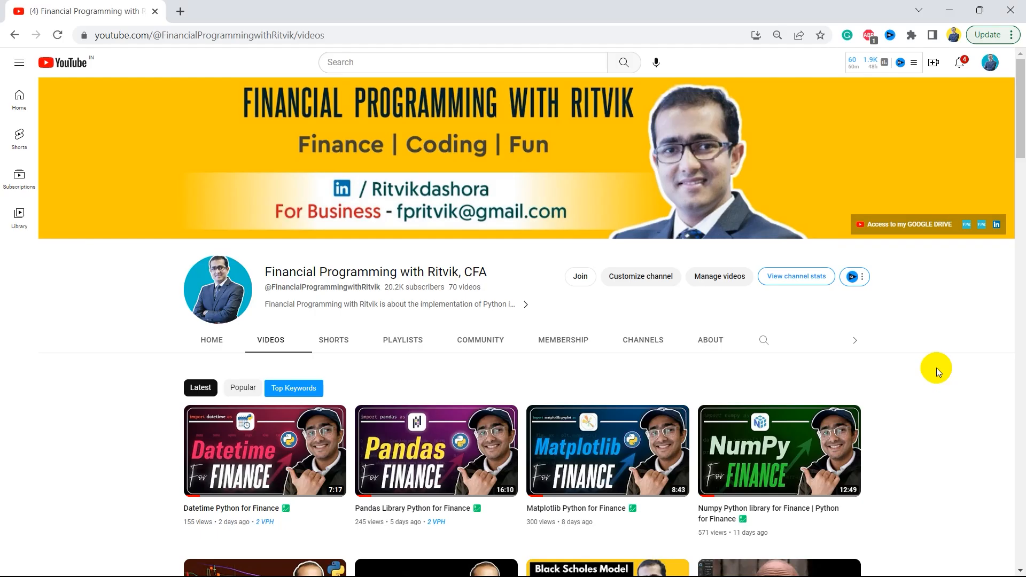
Step: Enter the app from the landing page via 'Get Started for free', reaching the bots dashboard
{"action": "scroll", "scroll_direction": "down", "scroll_amount": 3}
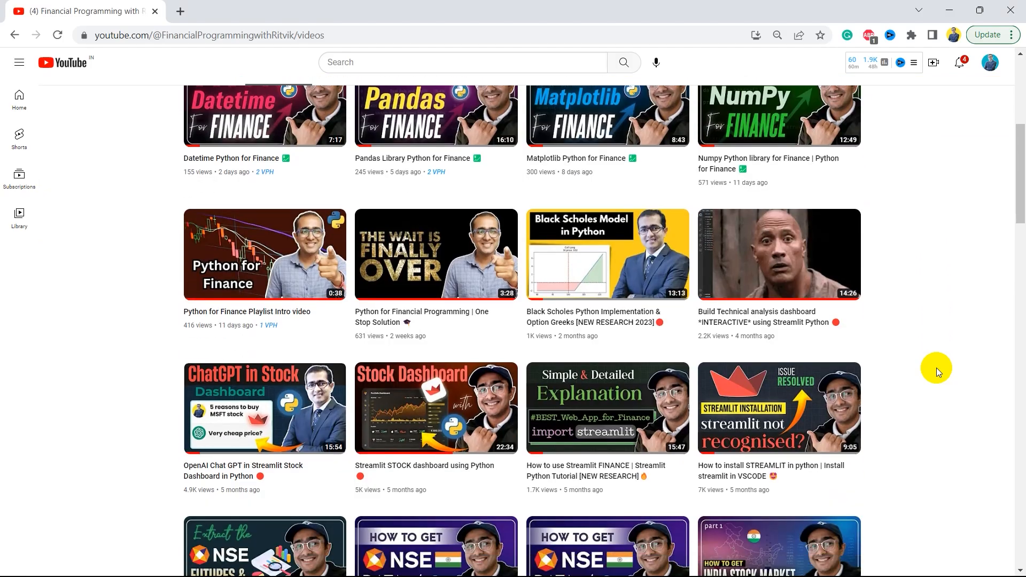
{"action": "scroll", "scroll_direction": "down", "scroll_amount": 3}
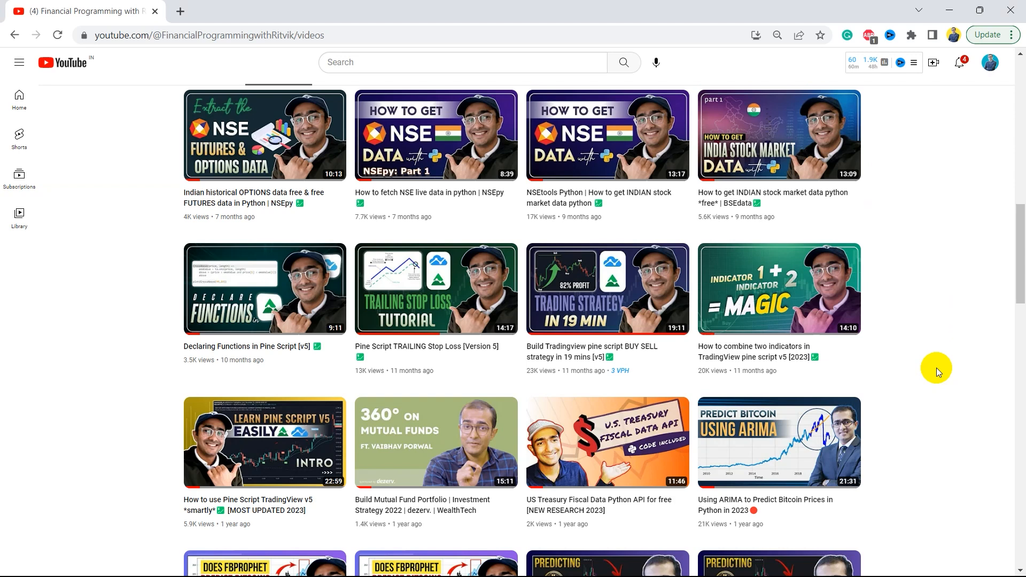
{"action": "scroll", "scroll_direction": "down", "scroll_amount": 3}
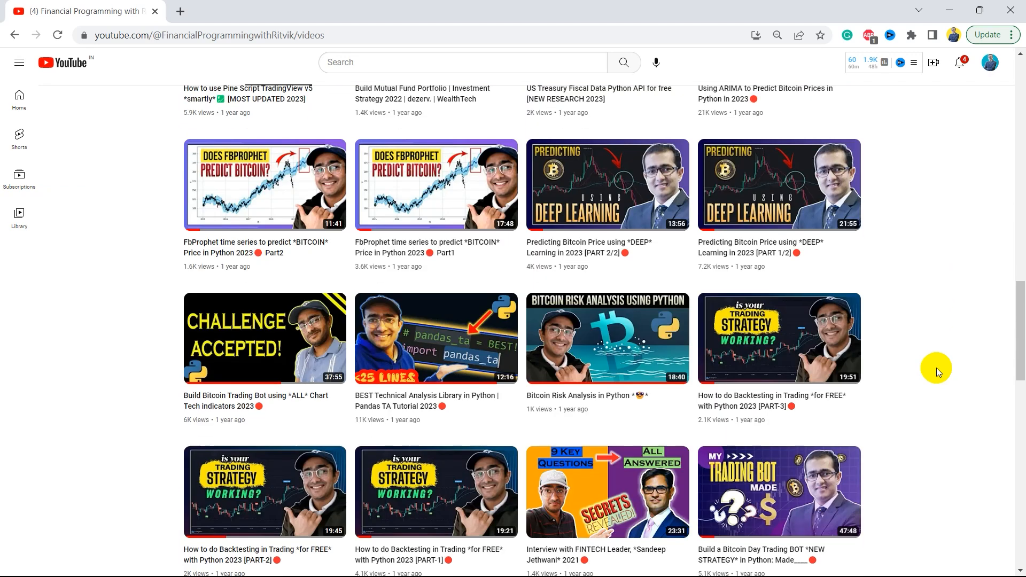
{"action": "scroll", "scroll_direction": "down", "scroll_amount": 3}
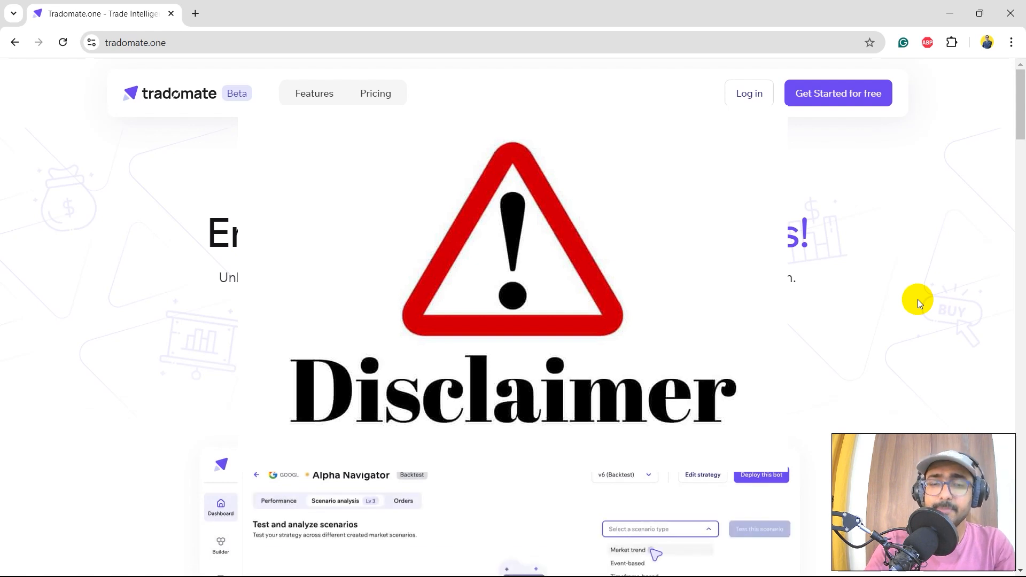
{"action": "left_click", "coordinate": [627, 549]}
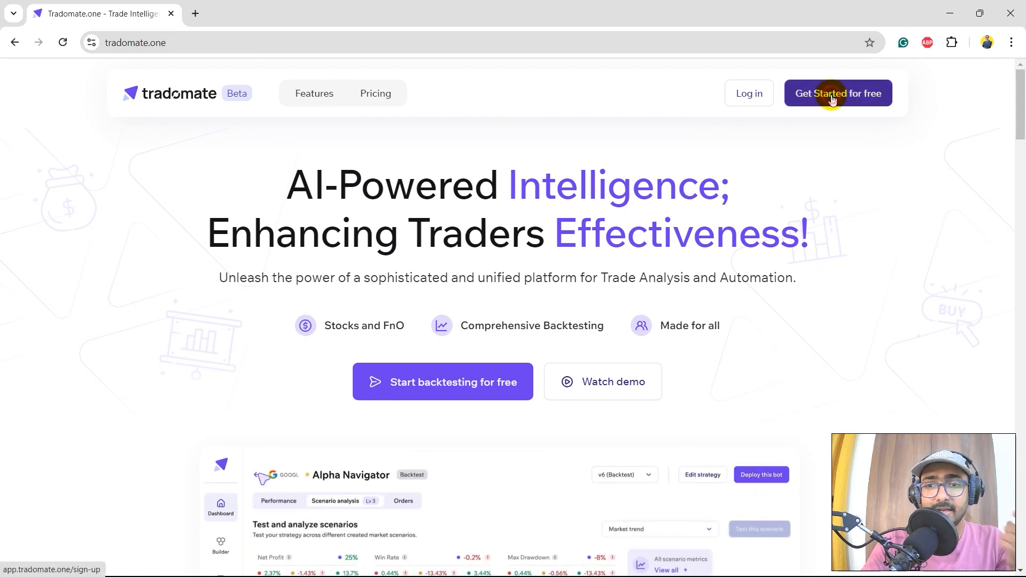
{"action": "left_click", "coordinate": [838, 93]}
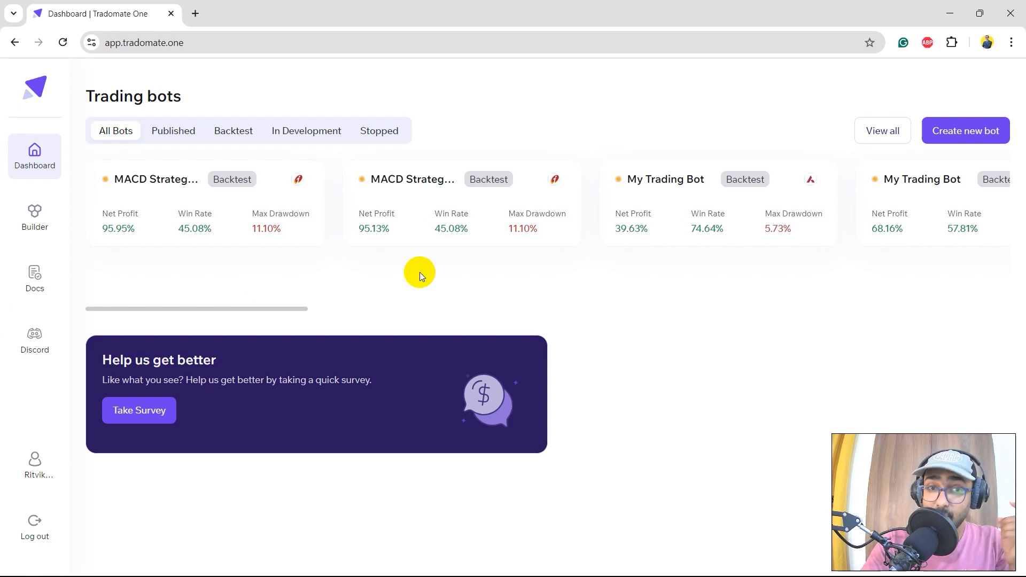
{"action": "mouse_move", "coordinate": [34, 218]}
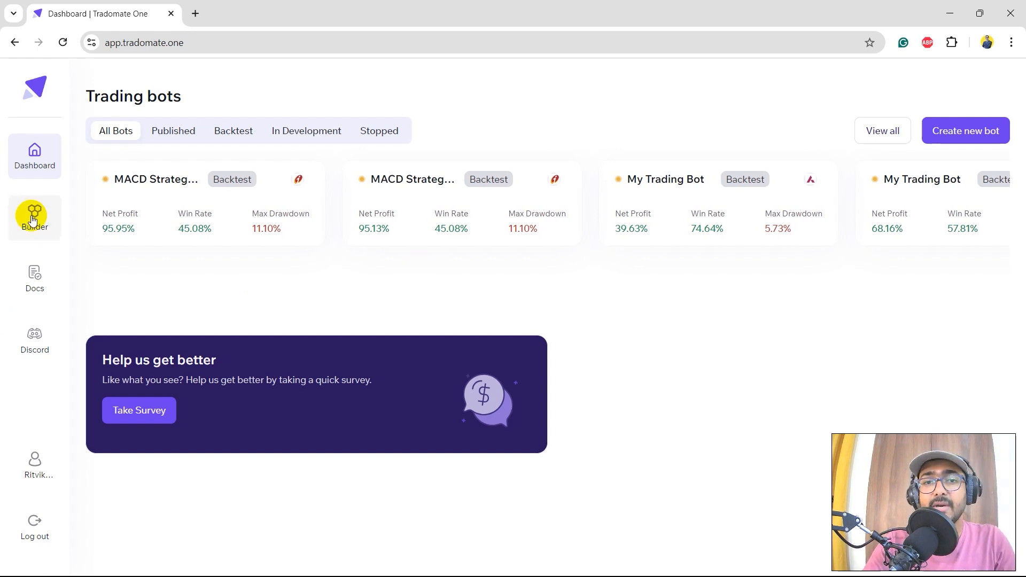
Step: Open the Docs from the dashboard sidebar and skim the documentation welcome page
{"action": "left_click", "coordinate": [34, 278]}
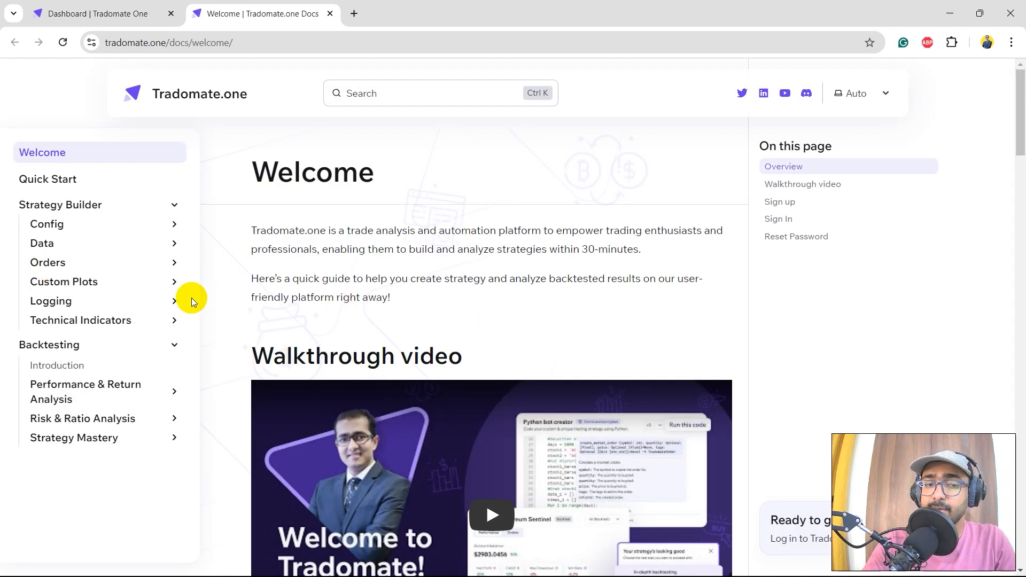
{"action": "scroll", "scroll_direction": "down", "scroll_amount": 3}
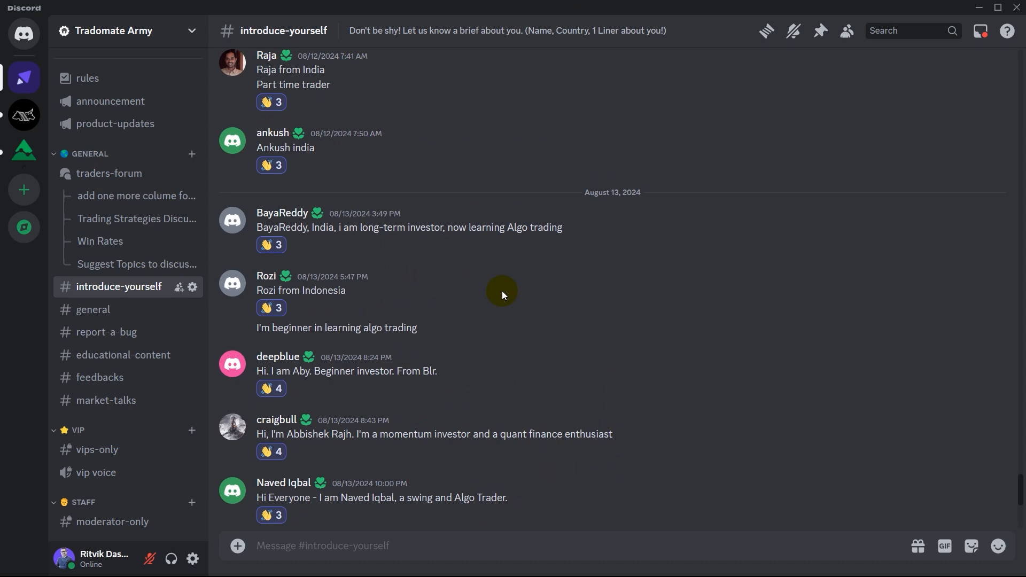
{"action": "scroll", "scroll_direction": "up", "scroll_amount": 3}
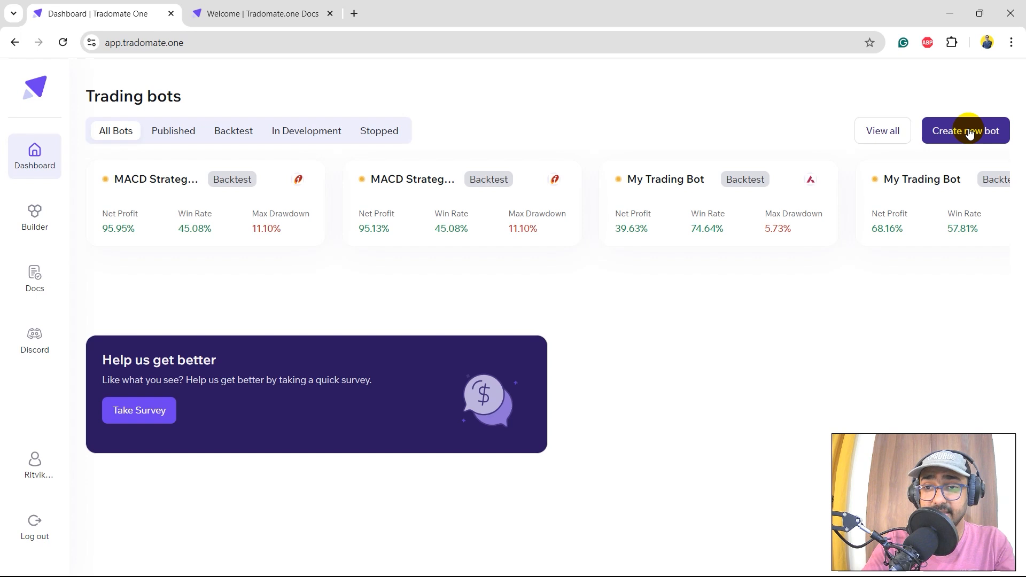
Step: Create a new bot with the Python Bot Creator using the EMA CrossOver Strategy template
{"action": "left_click", "coordinate": [965, 130]}
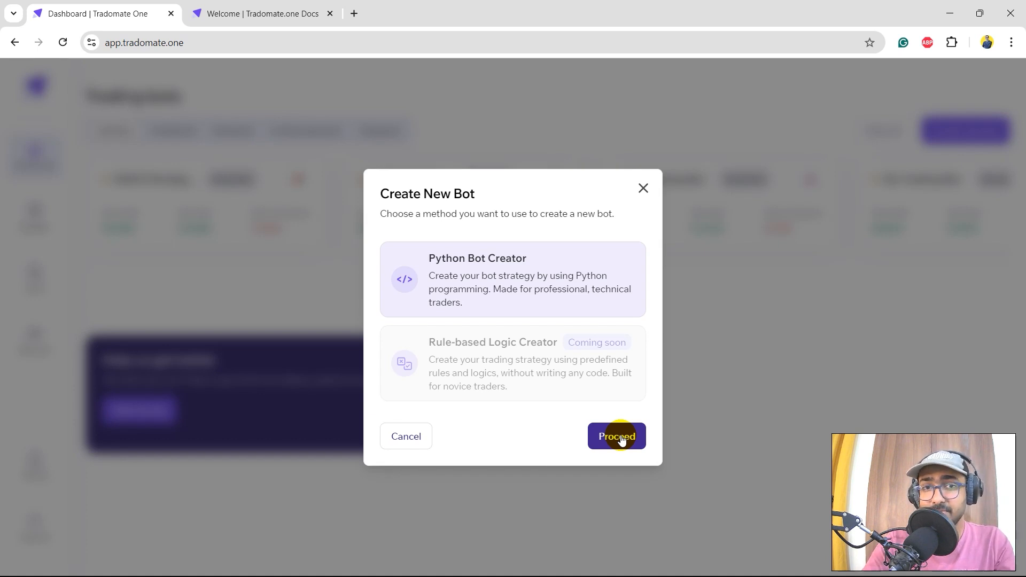
{"action": "left_click", "coordinate": [615, 437]}
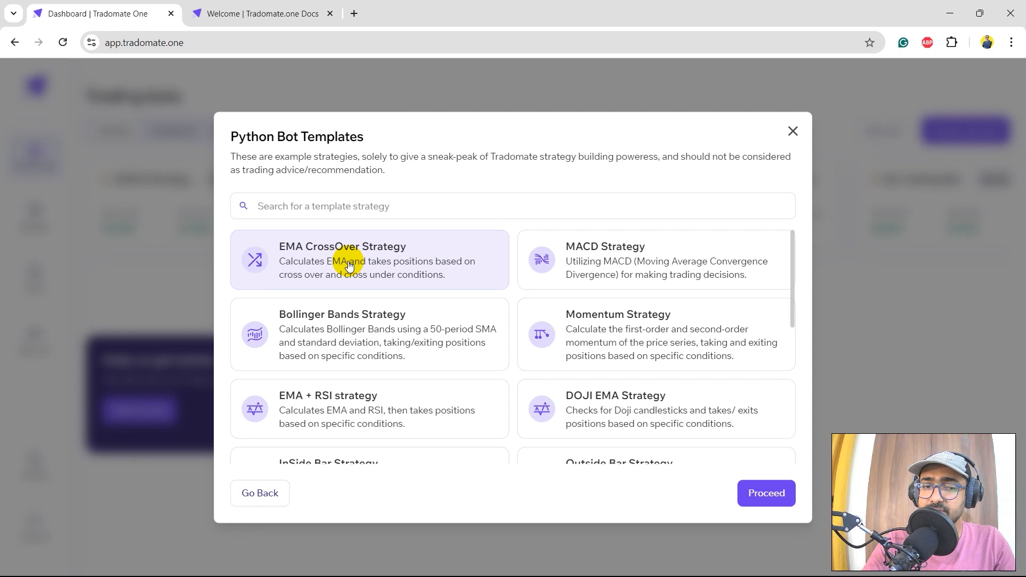
{"action": "left_click", "coordinate": [765, 493]}
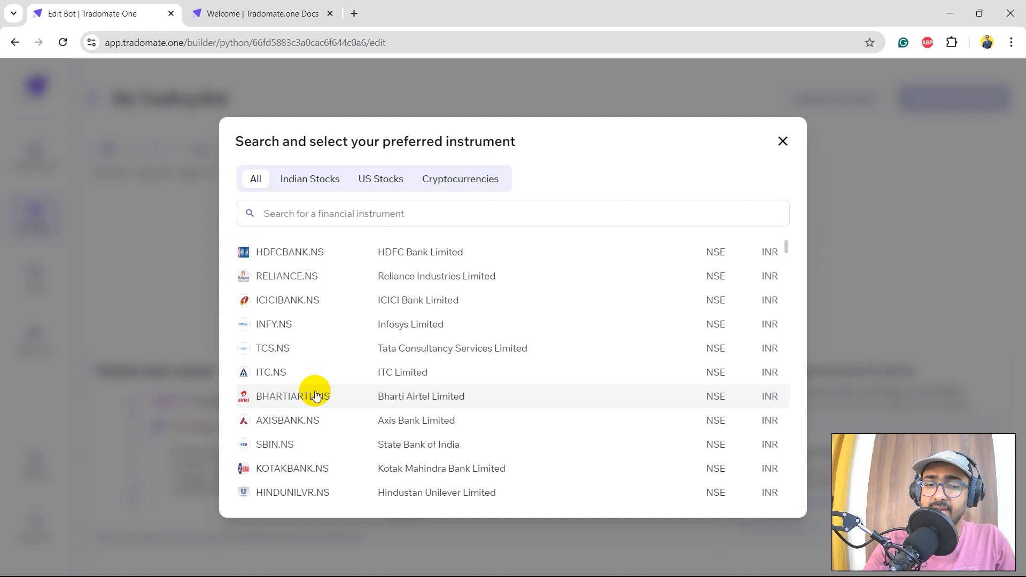
Step: Select BHARTIARTL.NS as the instrument and switch the timeframe from 15m to 4h
{"action": "left_click", "coordinate": [293, 395]}
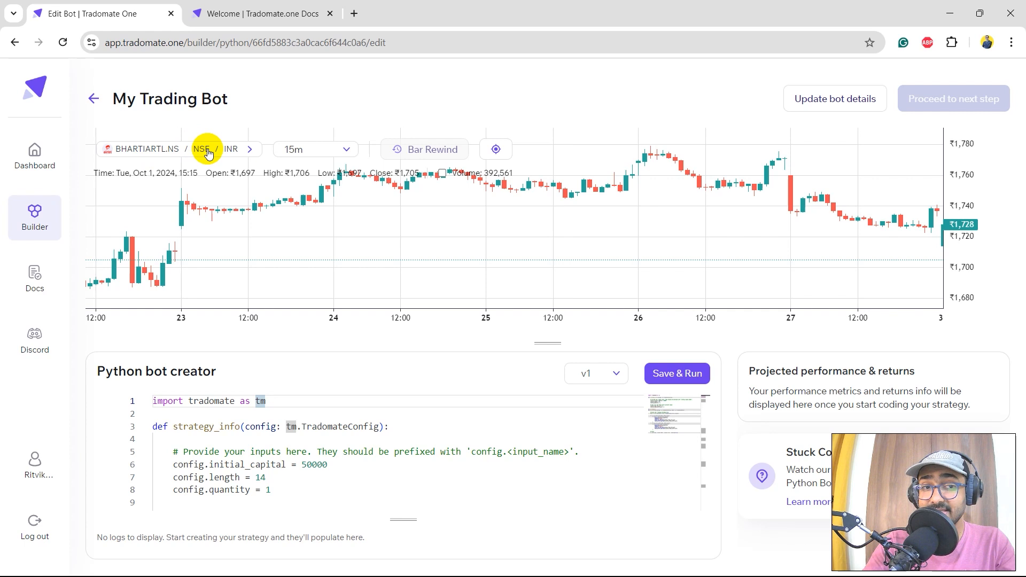
{"action": "left_click", "coordinate": [314, 150]}
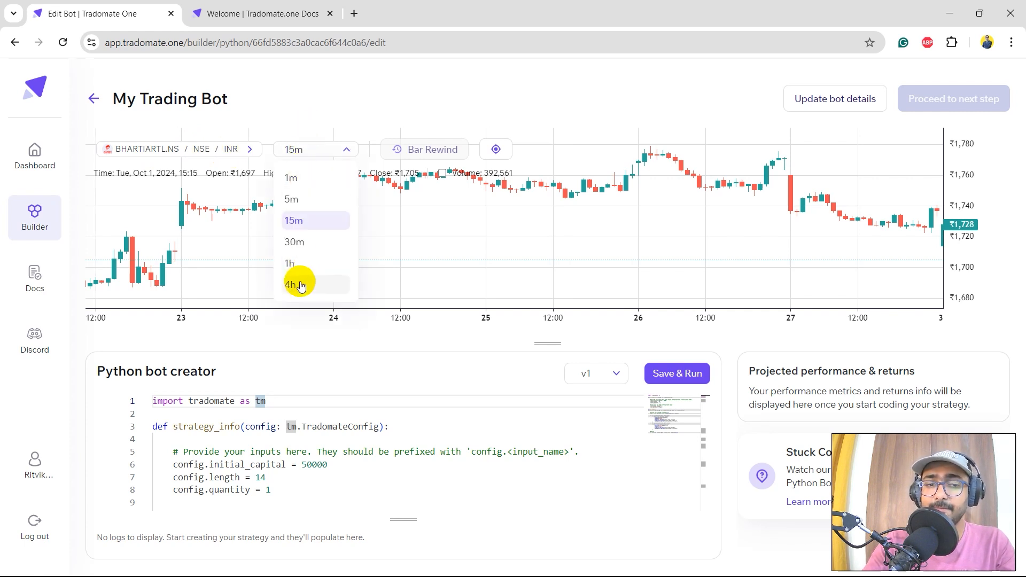
{"action": "left_click", "coordinate": [291, 285]}
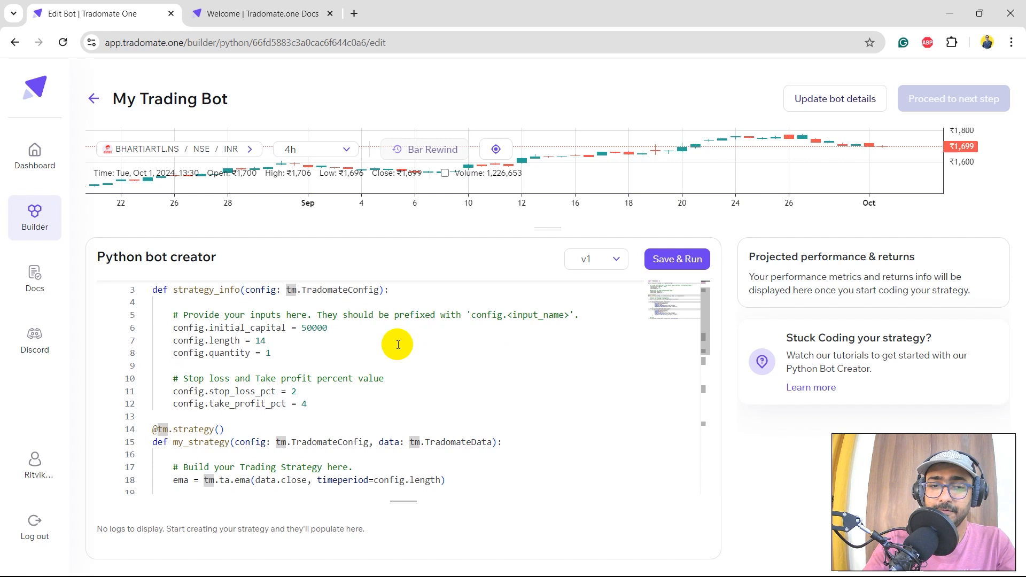
{"action": "scroll", "scroll_direction": "down", "scroll_amount": 3}
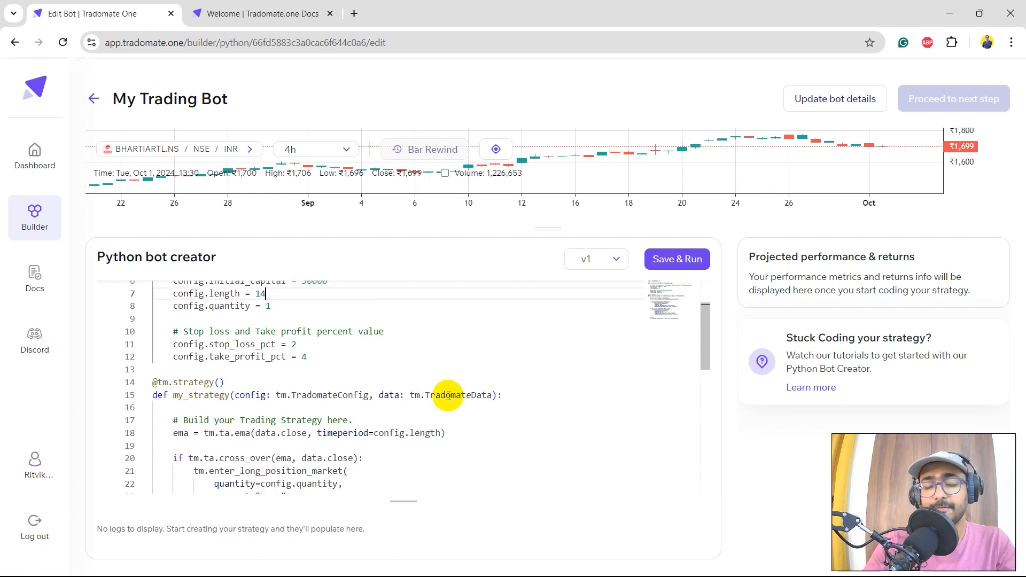
{"action": "scroll", "scroll_direction": "down", "scroll_amount": 3}
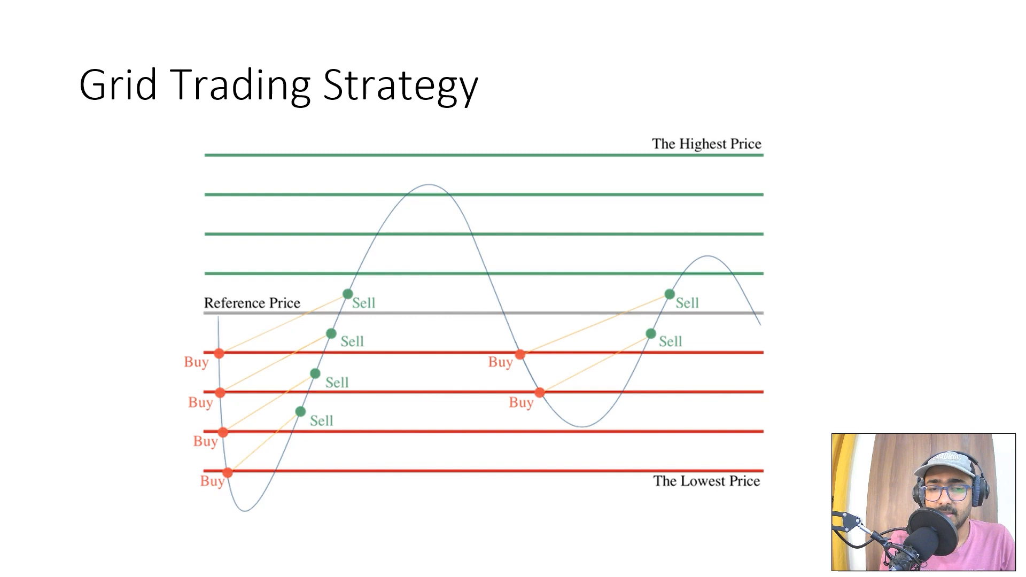
Step: Start the slideshow on the Grid Trading Strategy slide of buy and sell levels
{"action": "left_click", "coordinate": [221, 320]}
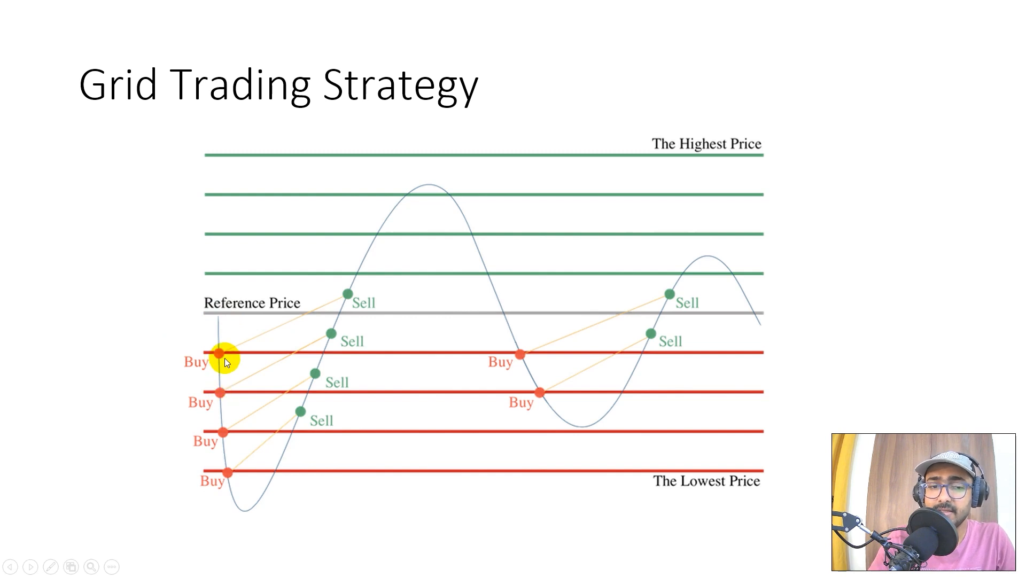
{"action": "mouse_move", "coordinate": [225, 470]}
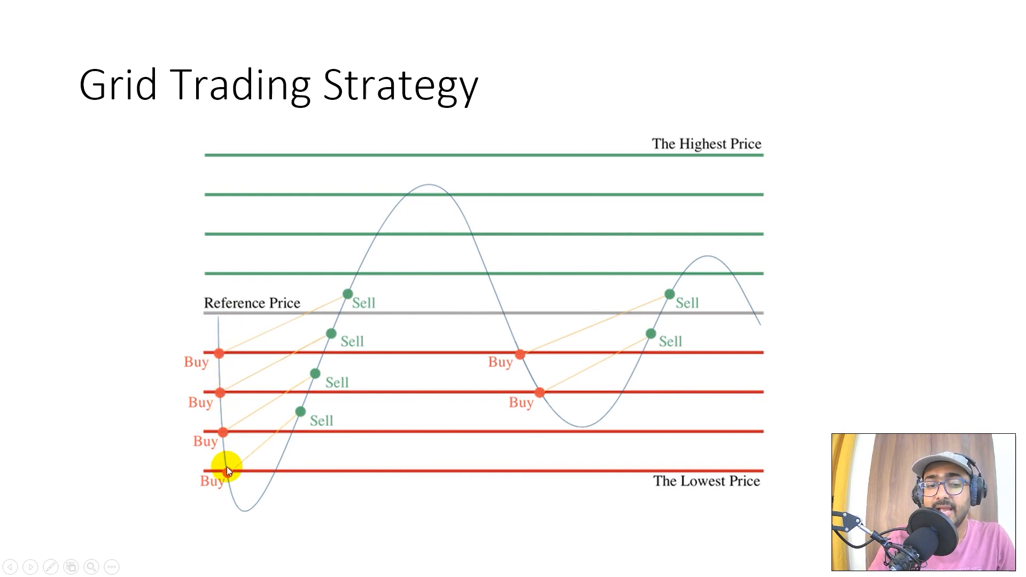
{"action": "mouse_move", "coordinate": [295, 429]}
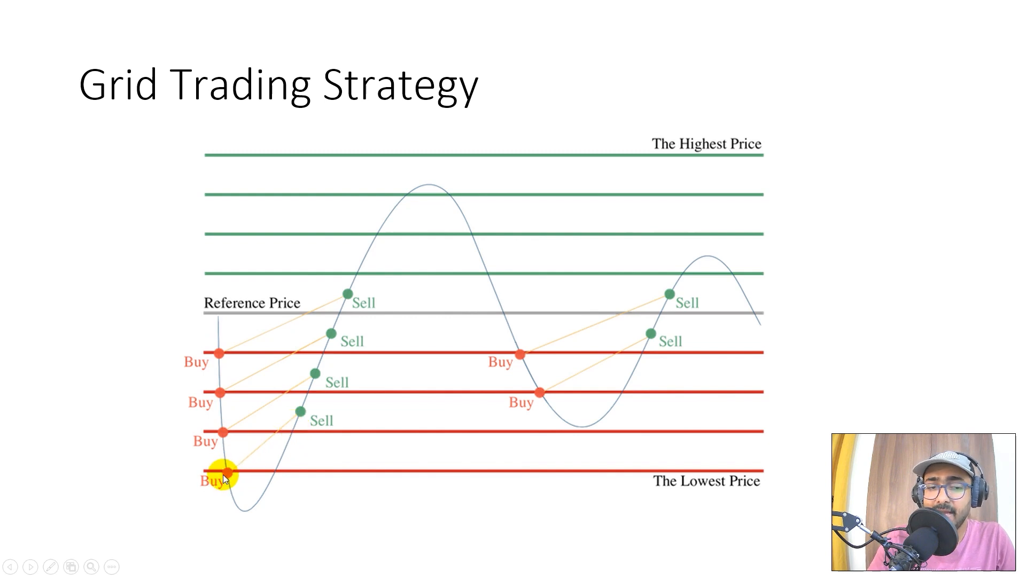
{"action": "mouse_move", "coordinate": [302, 436]}
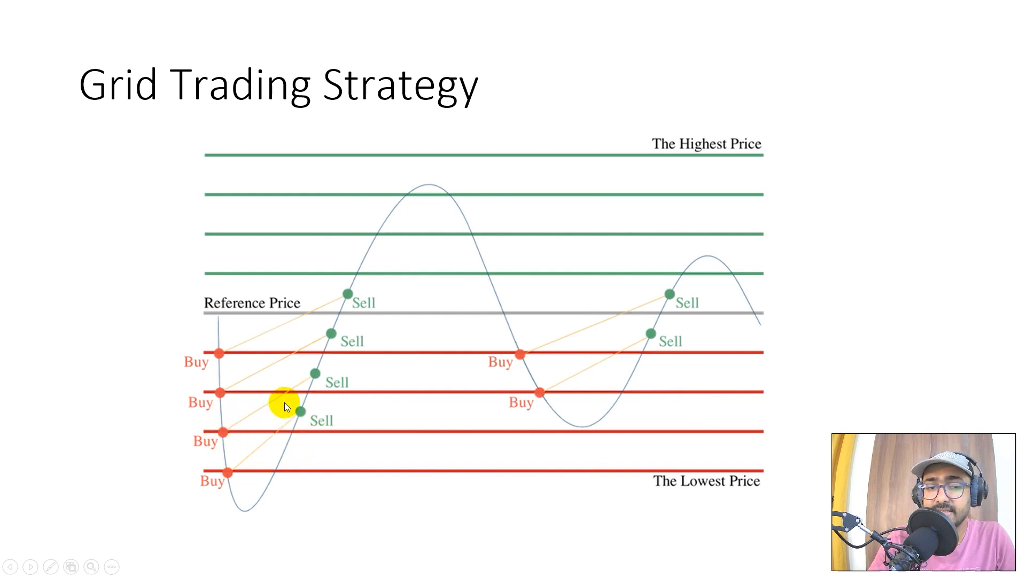
{"action": "mouse_move", "coordinate": [298, 345]}
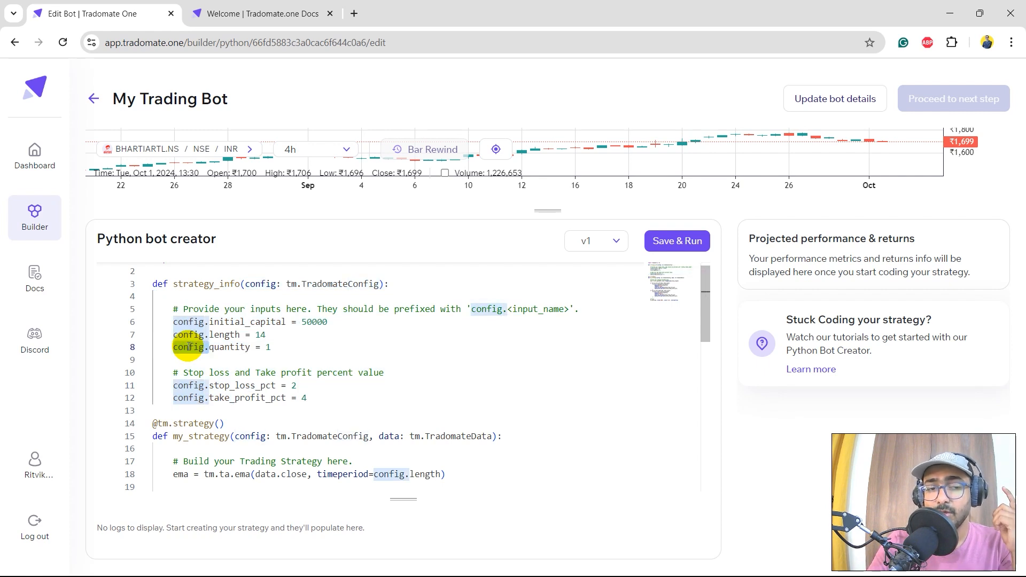
Step: Remove stop loss/take profit, set SMA length to 50, and Save & Run the SMA plot
{"action": "left_click", "coordinate": [175, 346]}
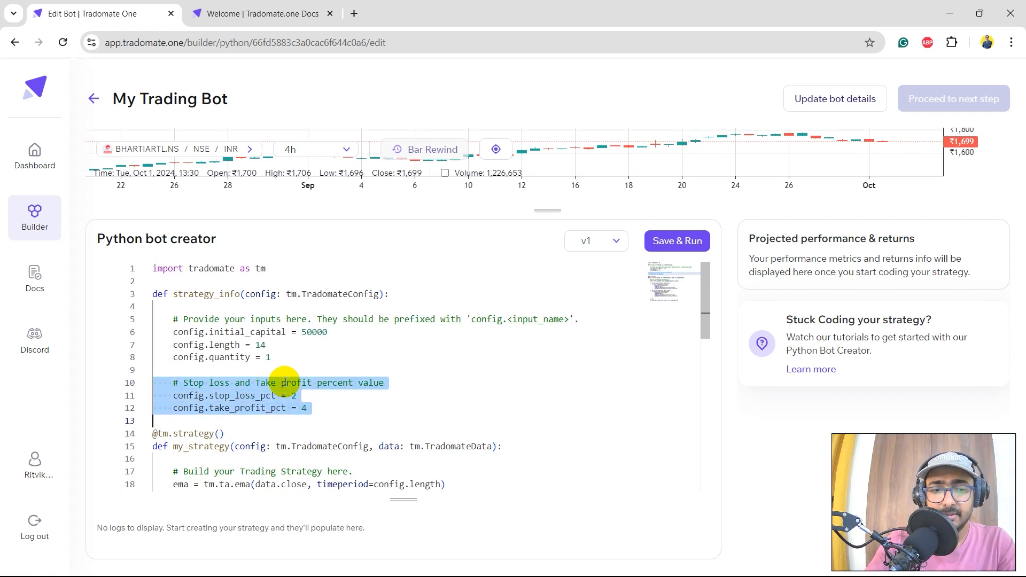
{"action": "key", "text": "Delete"}
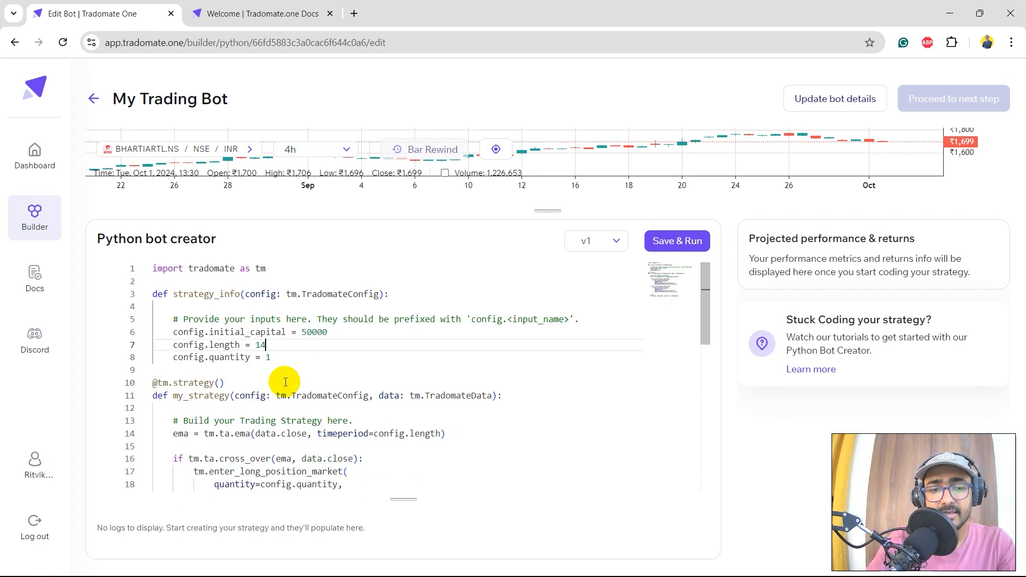
{"action": "key", "text": "Backspace"}
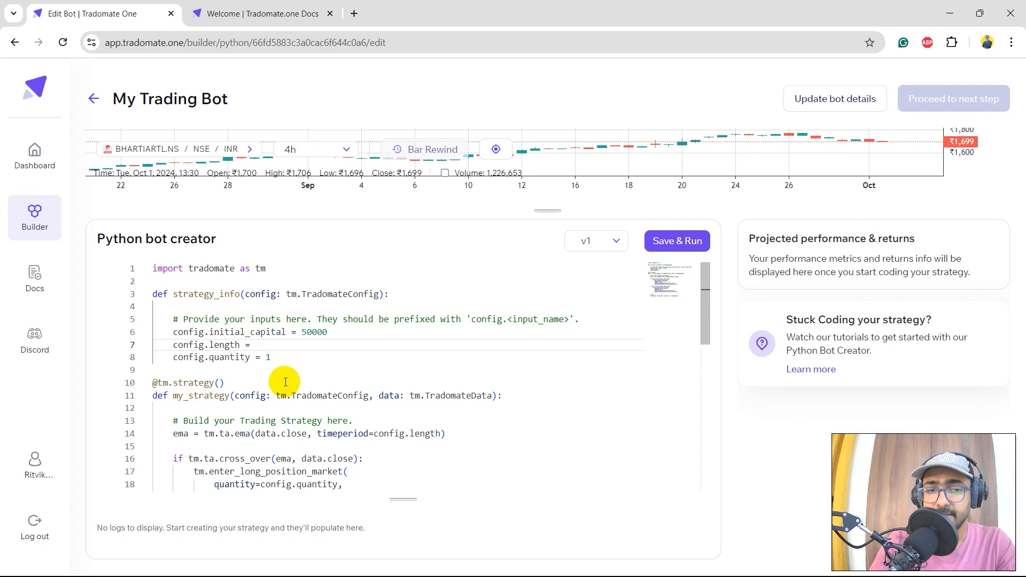
{"action": "type", "text": "50"}
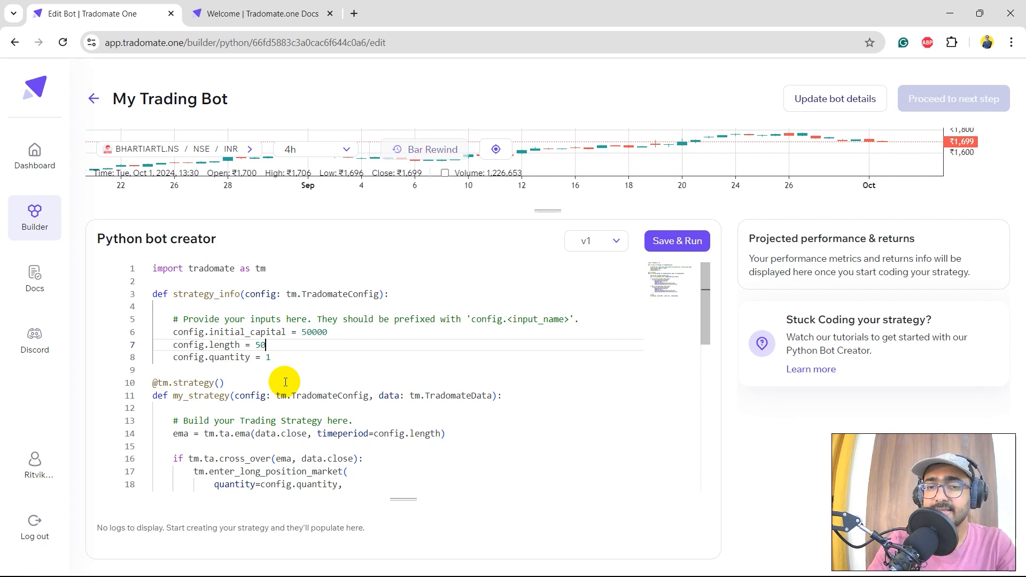
{"action": "left_click", "coordinate": [245, 382]}
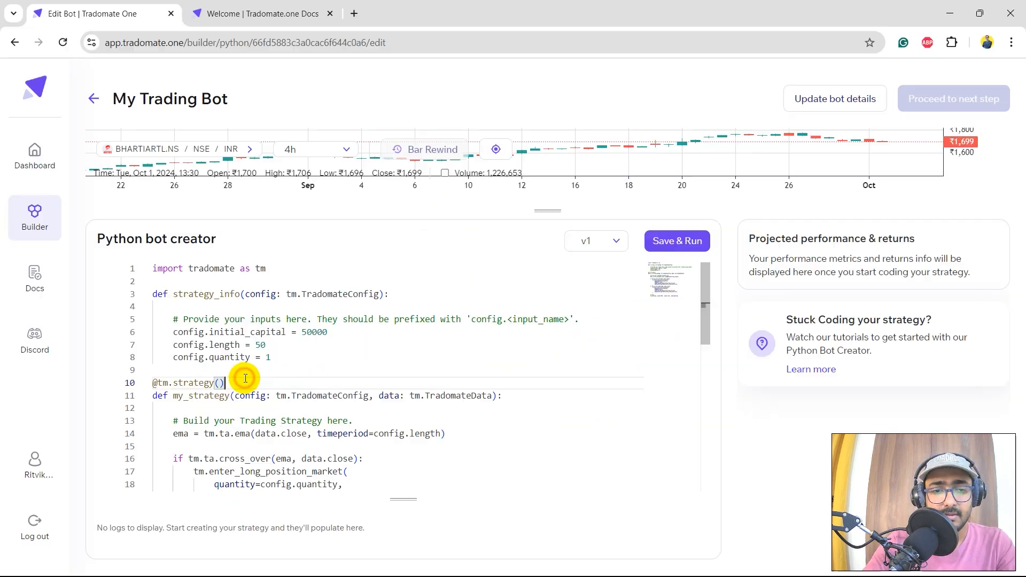
{"action": "scroll", "scroll_direction": "down", "scroll_amount": 3}
{"action": "type", "text": "tm.plot(sma, title='SMA', color='red', overlay=True)"}
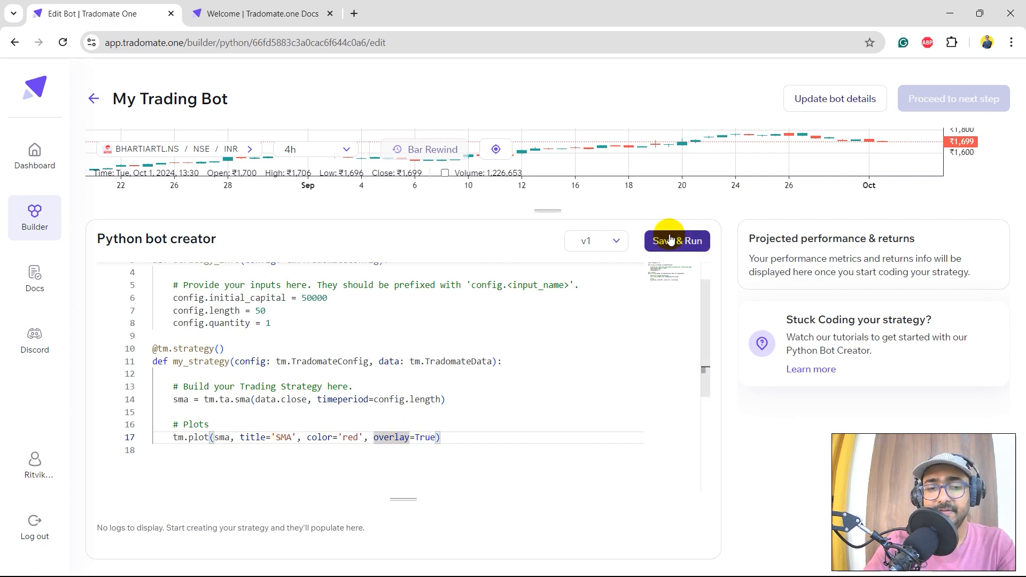
{"action": "left_click", "coordinate": [676, 240]}
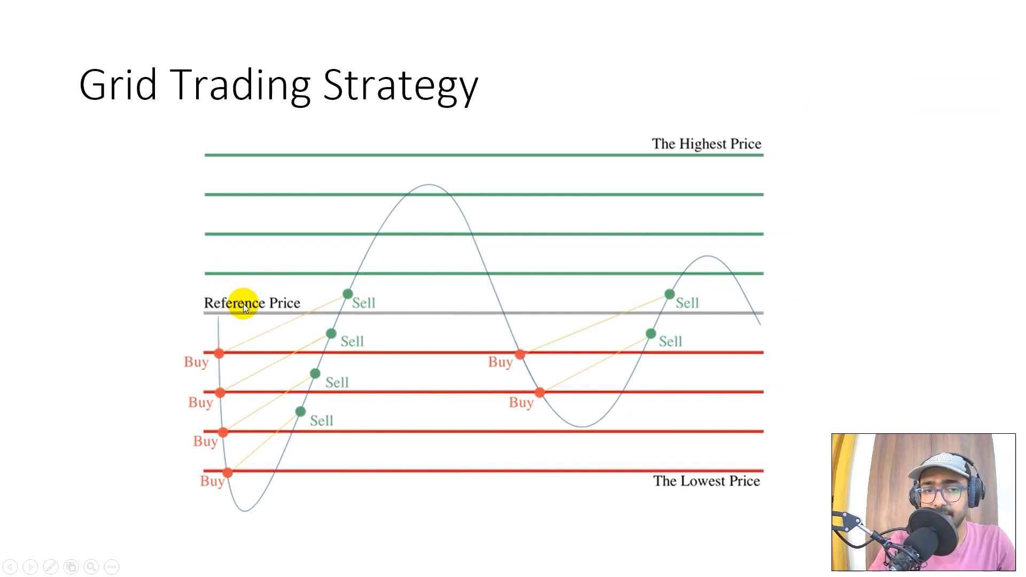
{"action": "mouse_move", "coordinate": [368, 271]}
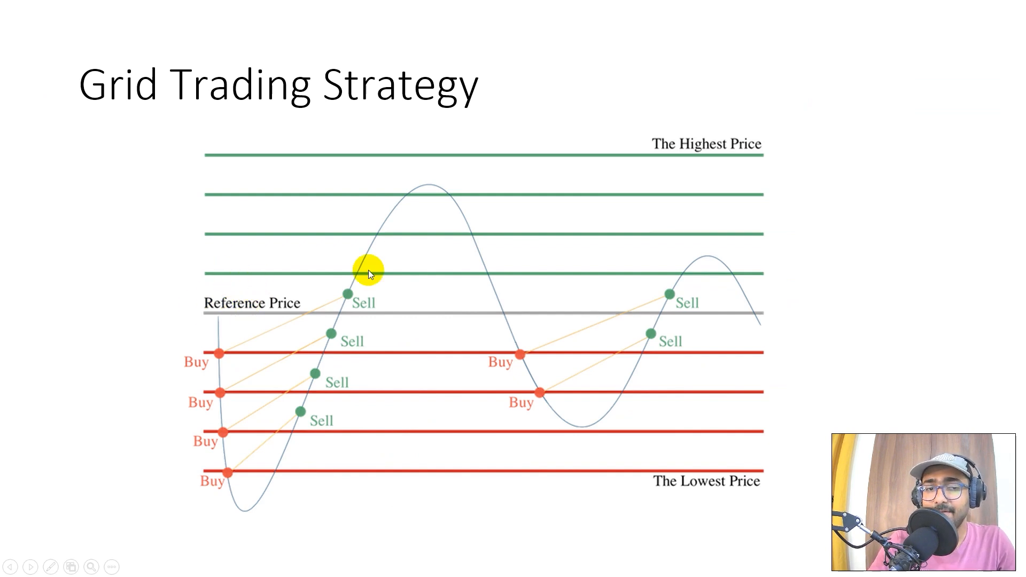
{"action": "mouse_move", "coordinate": [297, 383]}
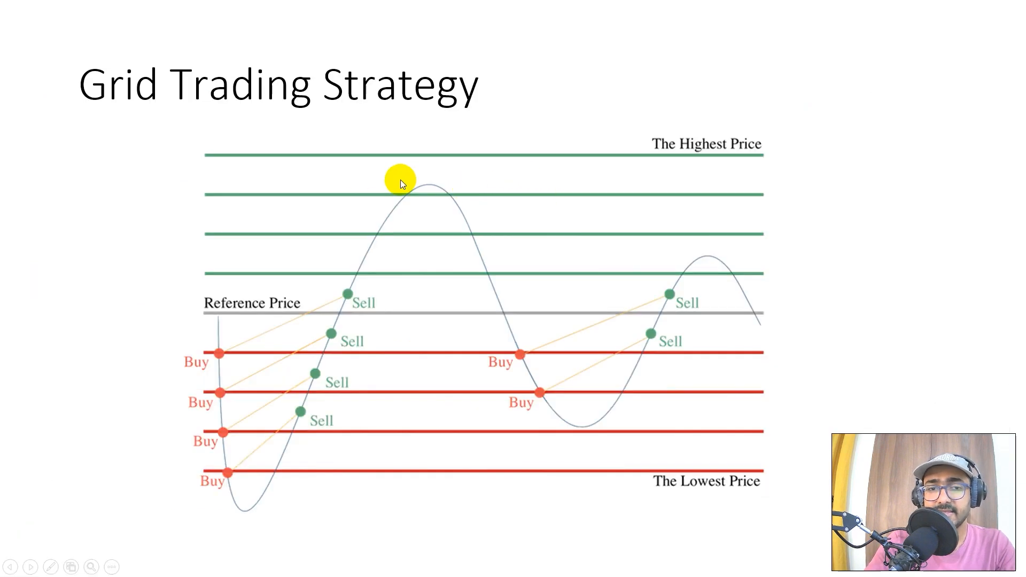
{"action": "mouse_move", "coordinate": [685, 493]}
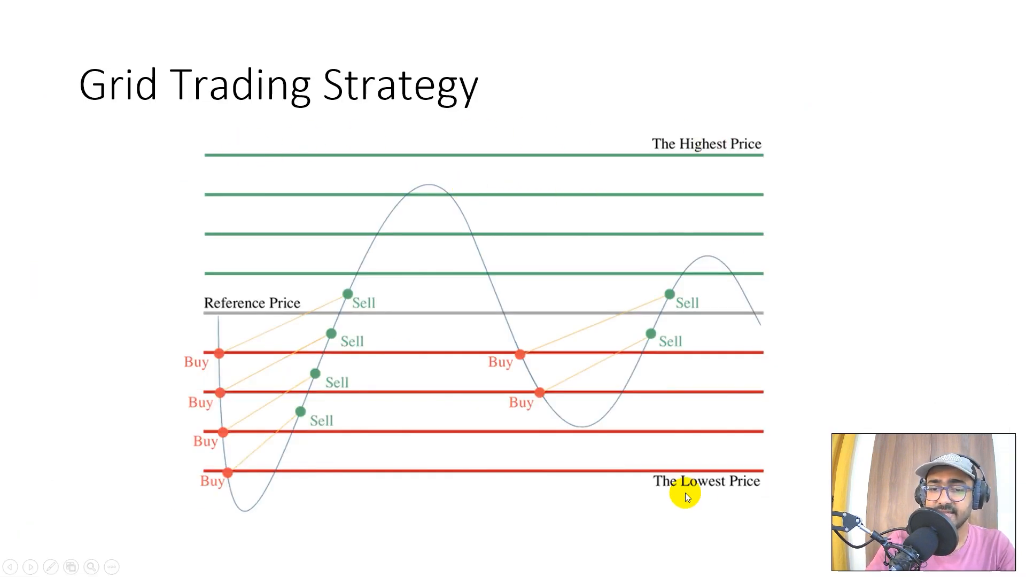
{"action": "mouse_move", "coordinate": [687, 476]}
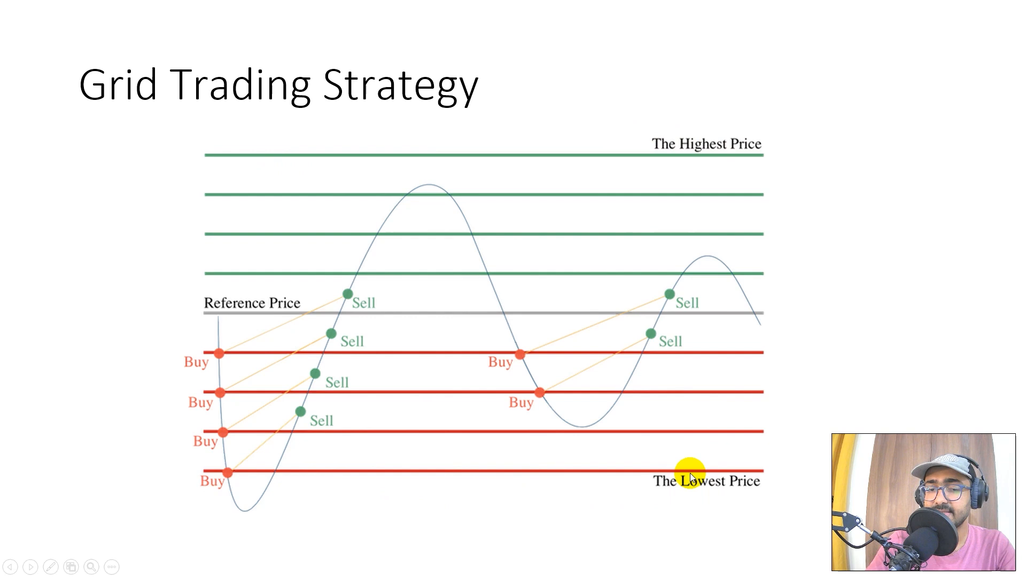
{"action": "mouse_move", "coordinate": [708, 203]}
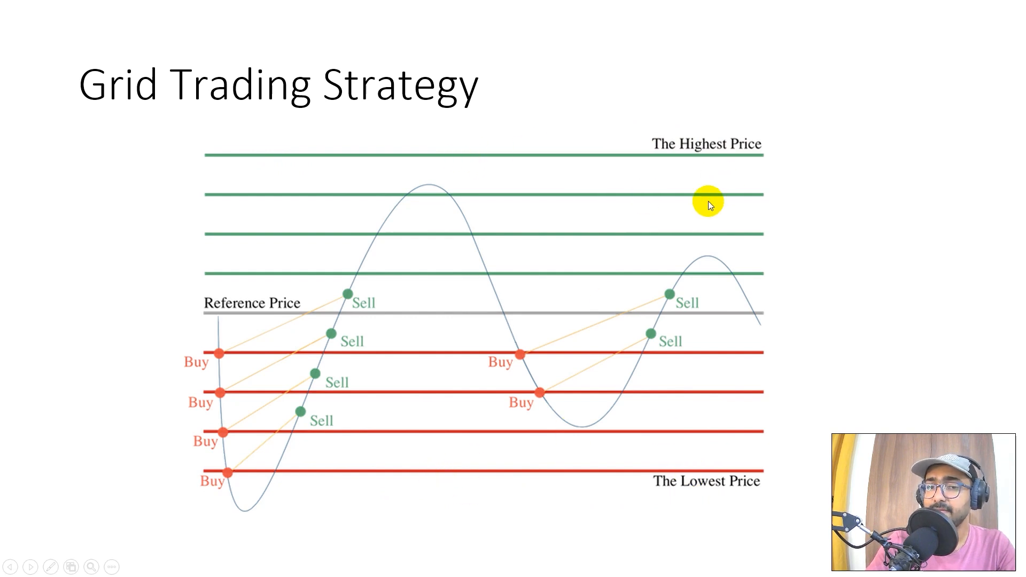
{"action": "mouse_move", "coordinate": [651, 391]}
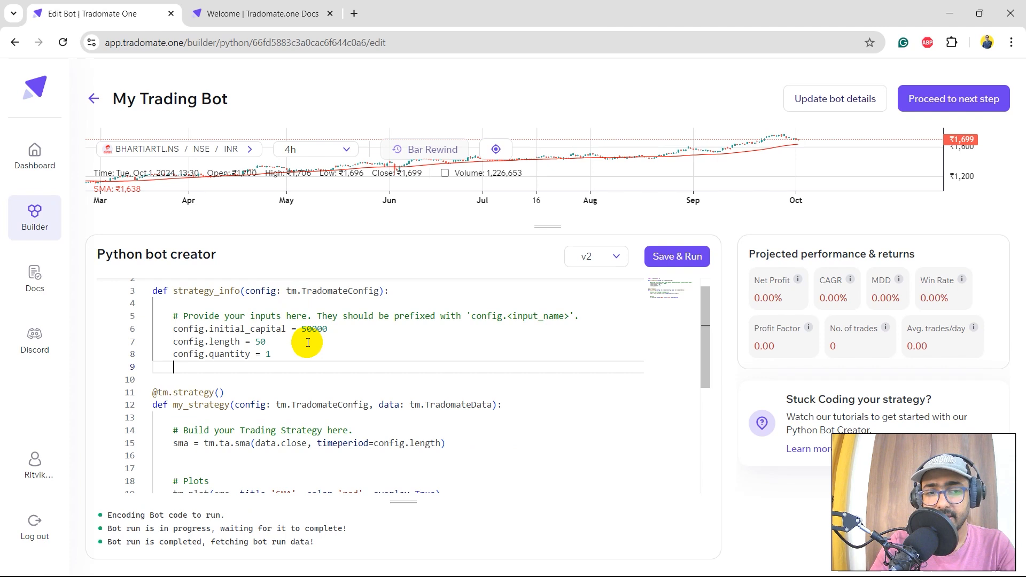
Step: Add config.std = 0.08 and compute upper and lower bounds as ma * (1 ± config.std)
{"action": "type", "text": "config.std = 0.08"}
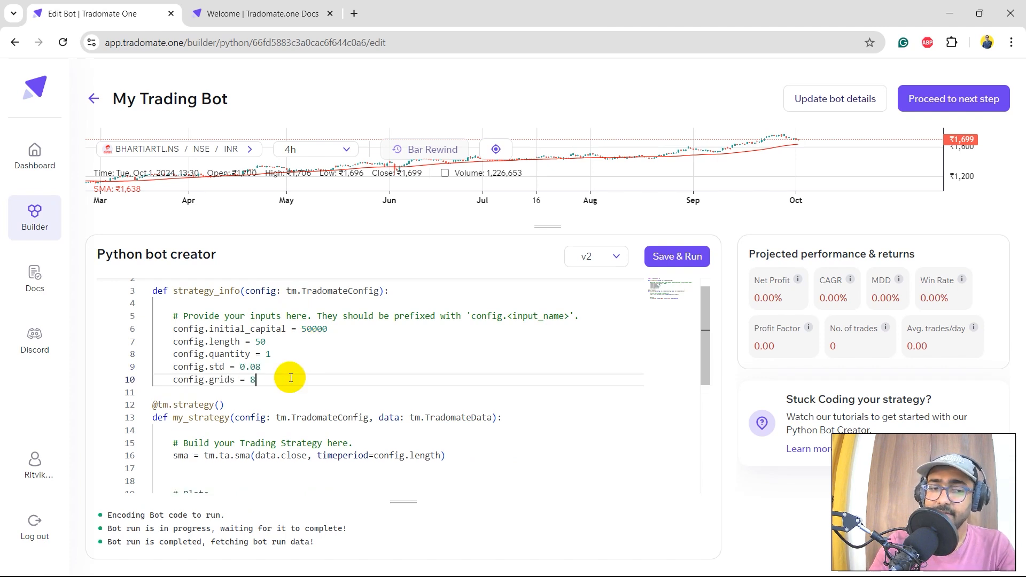
{"action": "scroll", "scroll_direction": "down", "scroll_amount": 3}
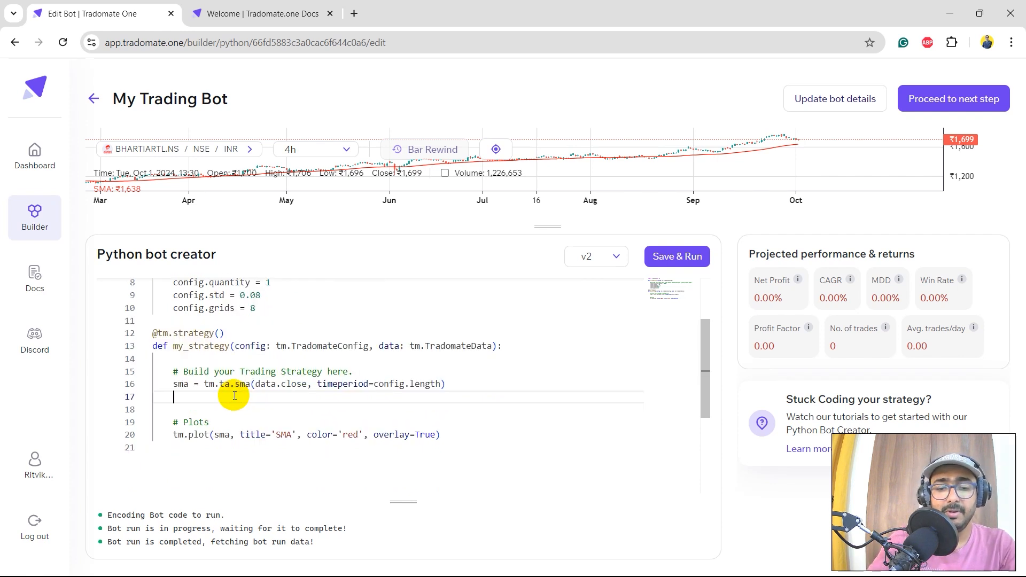
{"action": "type", "text": "upper_band ="}
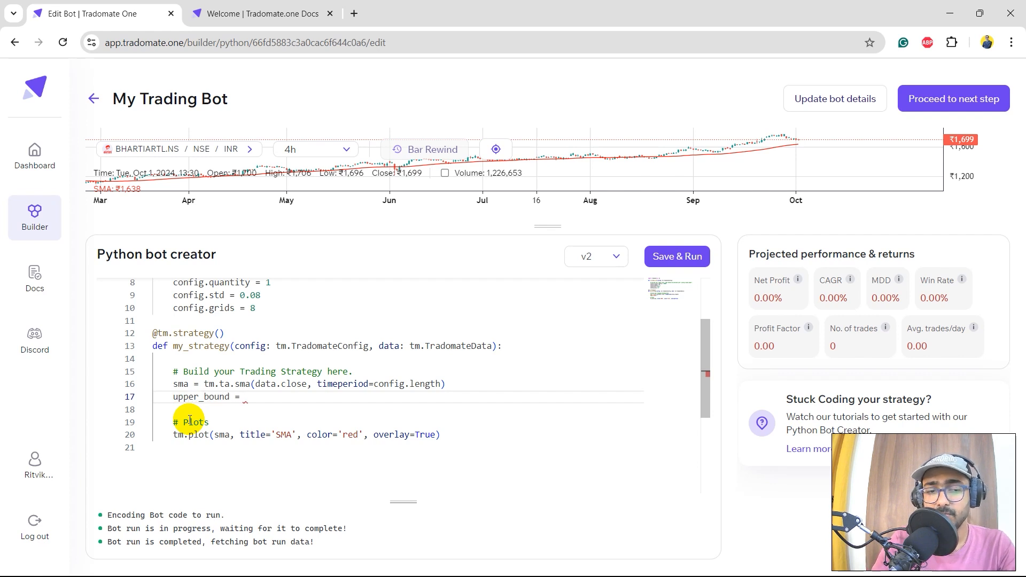
{"action": "type", "text": "ma * (1 + config.std)"}
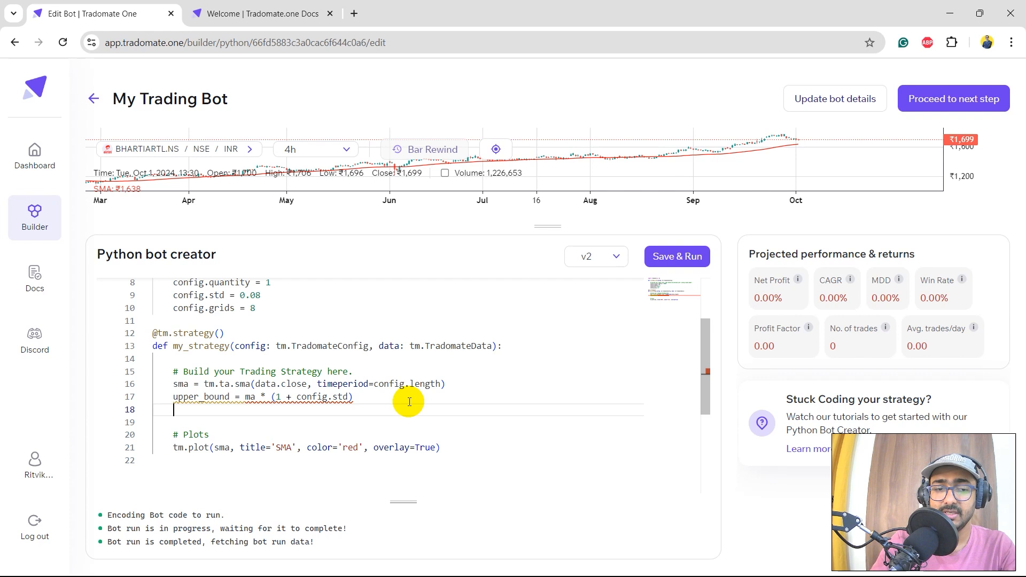
{"action": "type", "text": "lower_bound = ma * (1 - config.std)"}
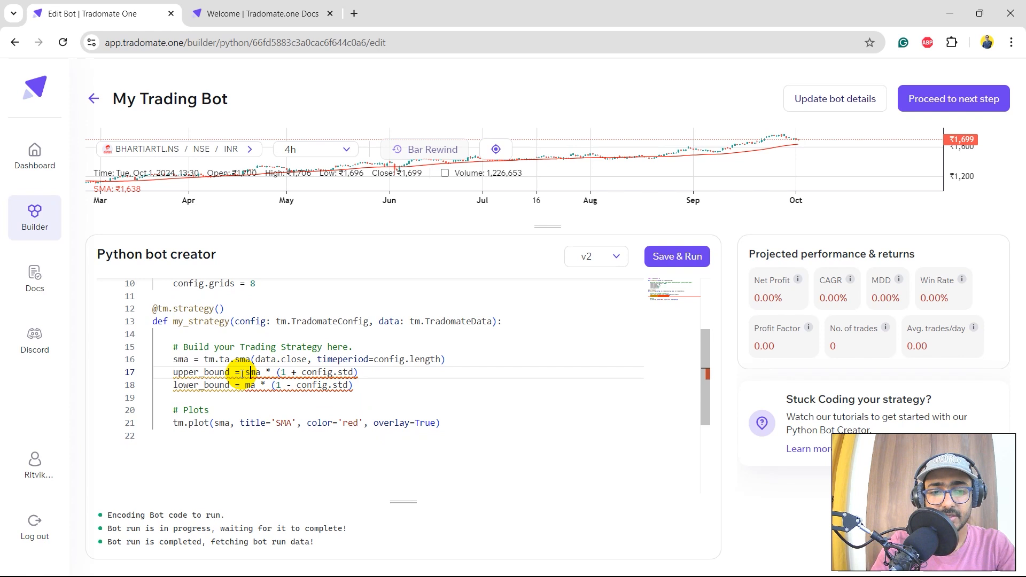
Step: Compute grid_width from the bounds over config.grids - 1 and build grid_array of levels
{"action": "type", "text": "grid_width = (upper_bound - lower_bound) / (config.grids - 1)"}
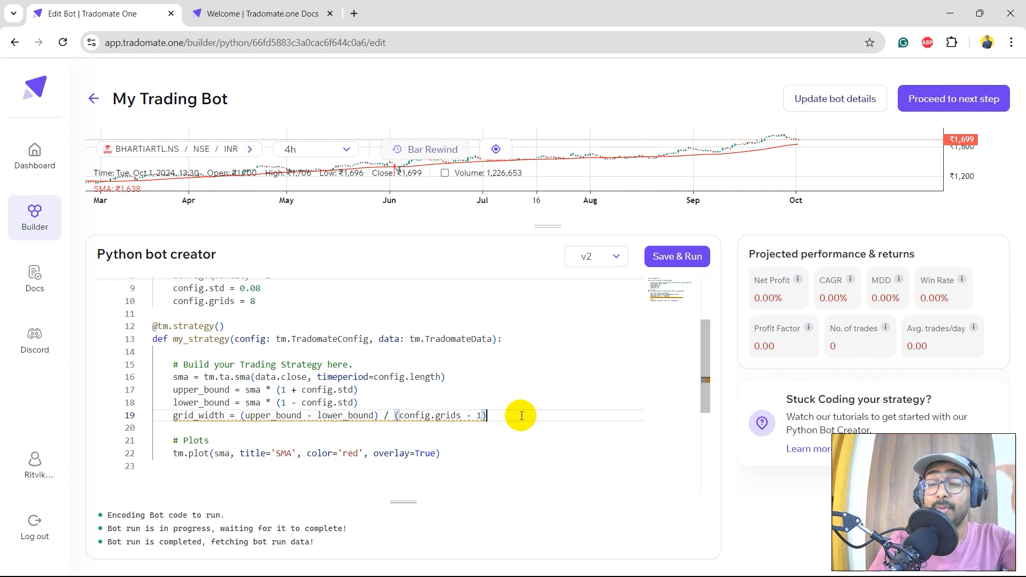
{"action": "type", "text": "gri"}
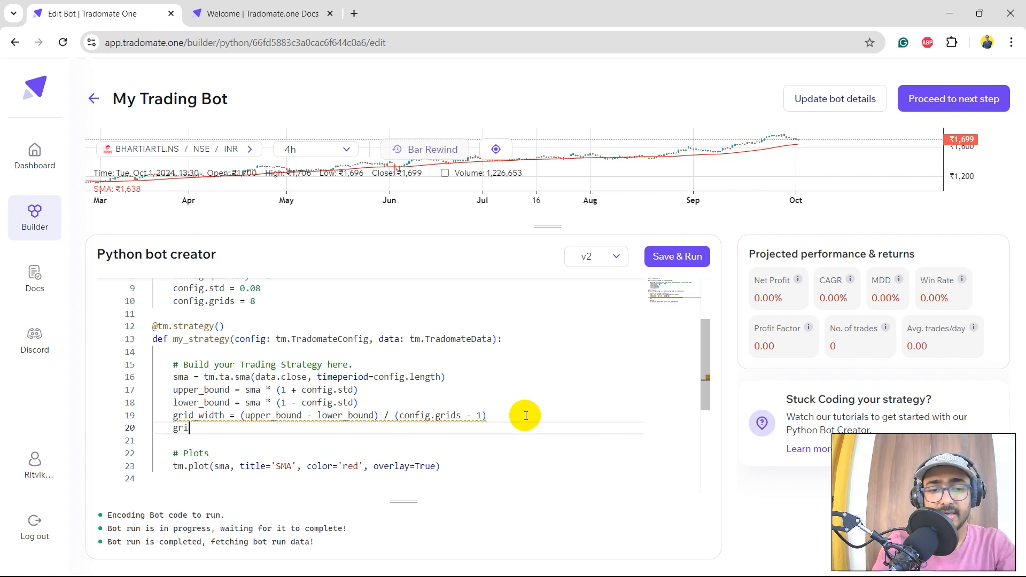
{"action": "type", "text": "d_array = [lower_bound + grid_width * i for i"}
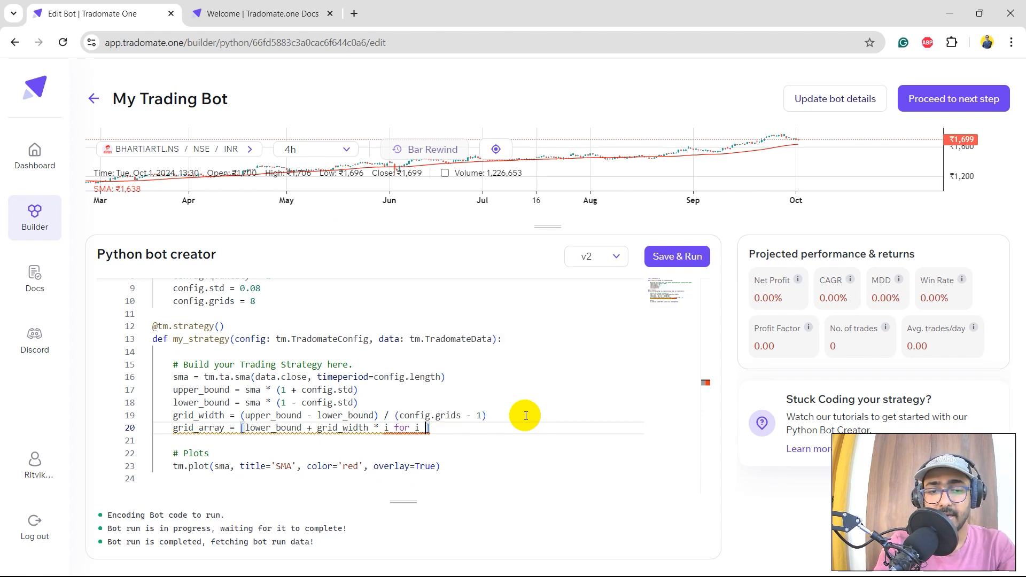
{"action": "type", "text": "n range(config.grids)]"}
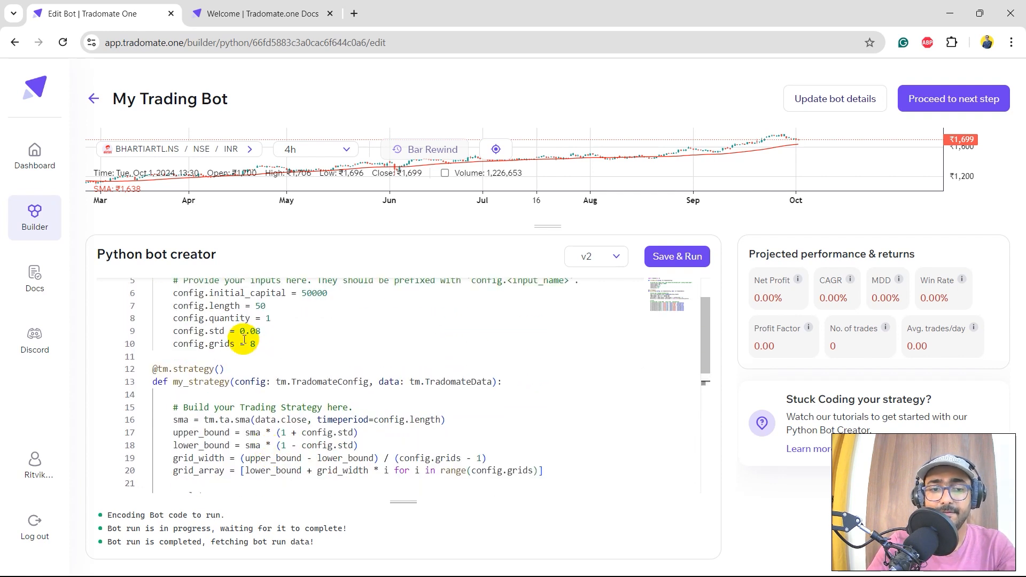
Step: Replace the SMA plot with tm.plot lines for grid_array[0]–[7] and Save & Run
{"action": "scroll", "scroll_direction": "down", "scroll_amount": 3}
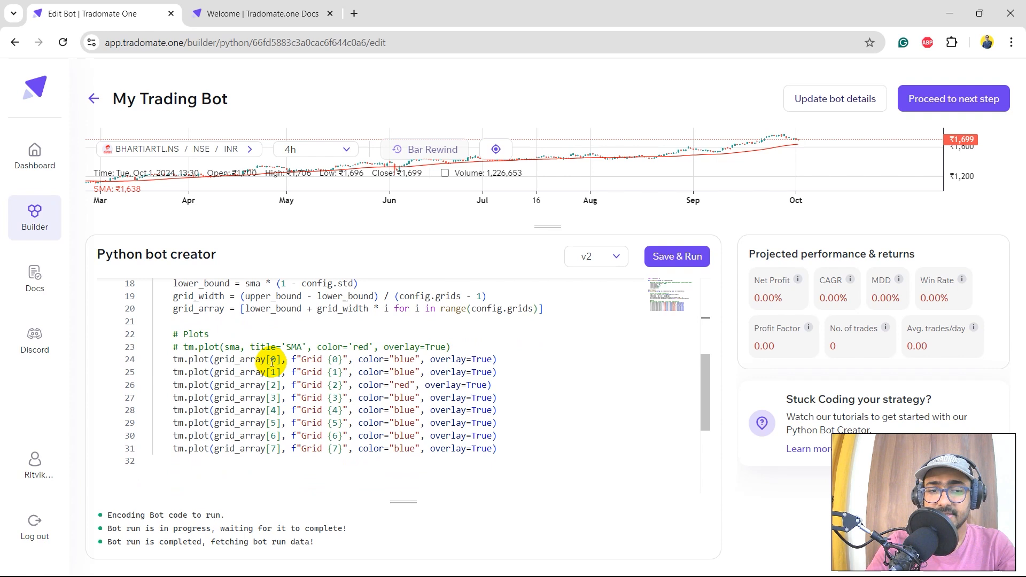
{"action": "left_click", "coordinate": [279, 448]}
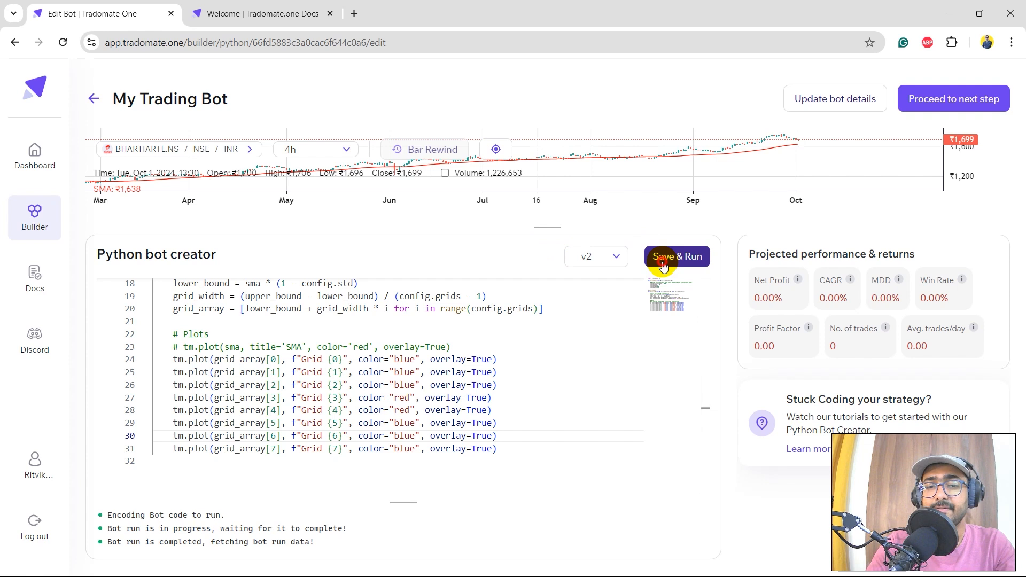
{"action": "left_click", "coordinate": [677, 255]}
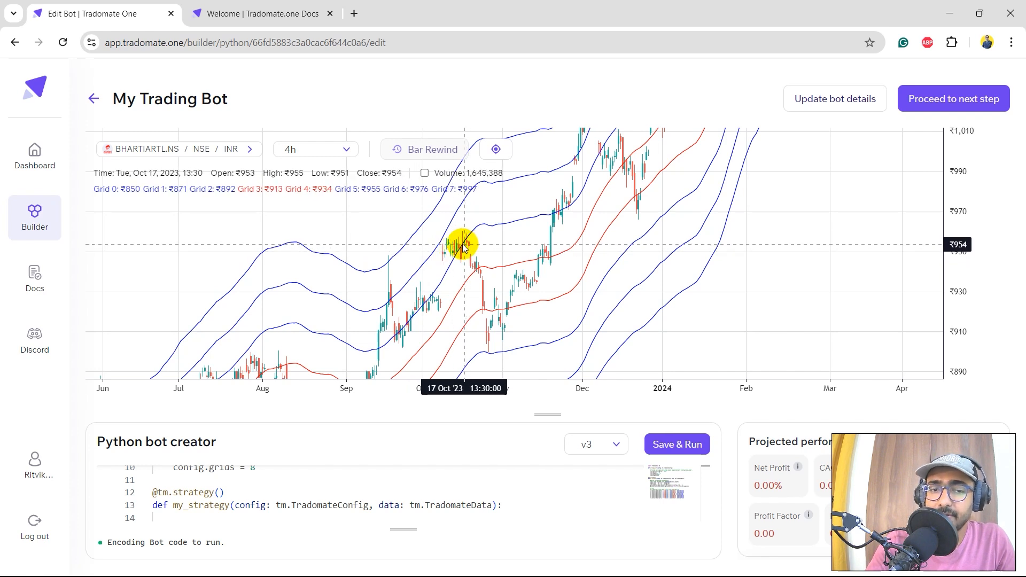
{"action": "mouse_move", "coordinate": [479, 271]}
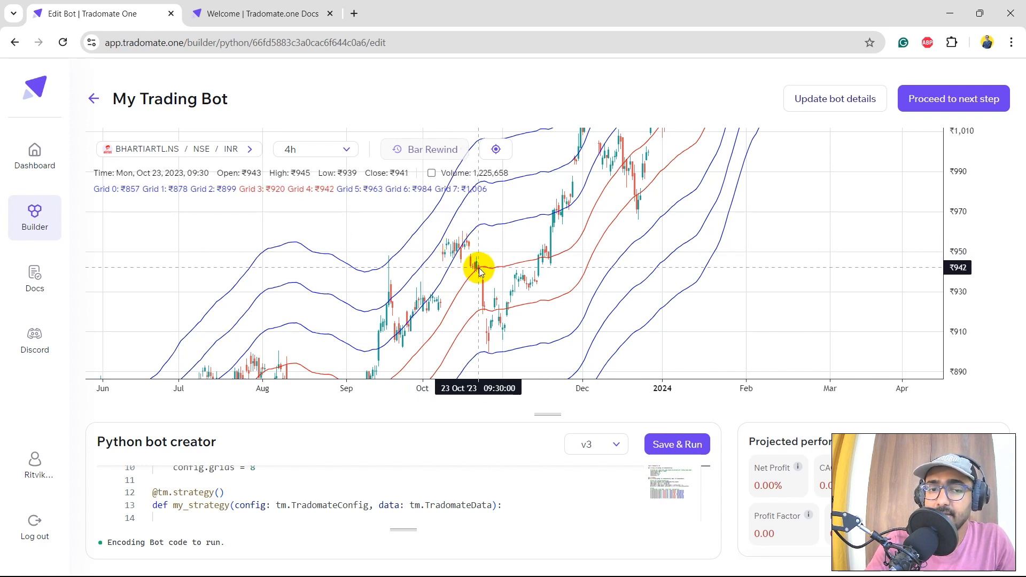
{"action": "mouse_move", "coordinate": [475, 269]}
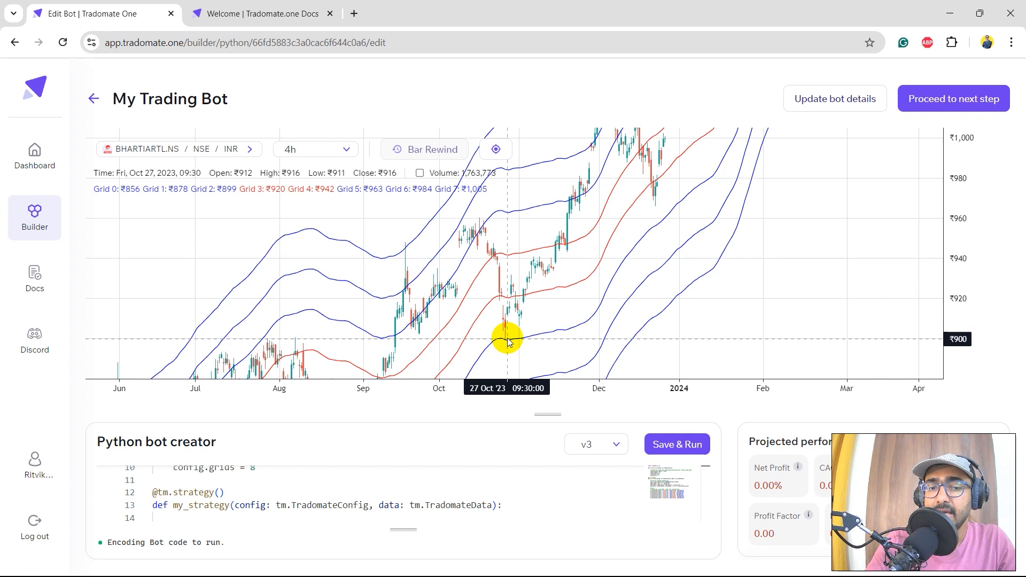
{"action": "mouse_move", "coordinate": [501, 345]}
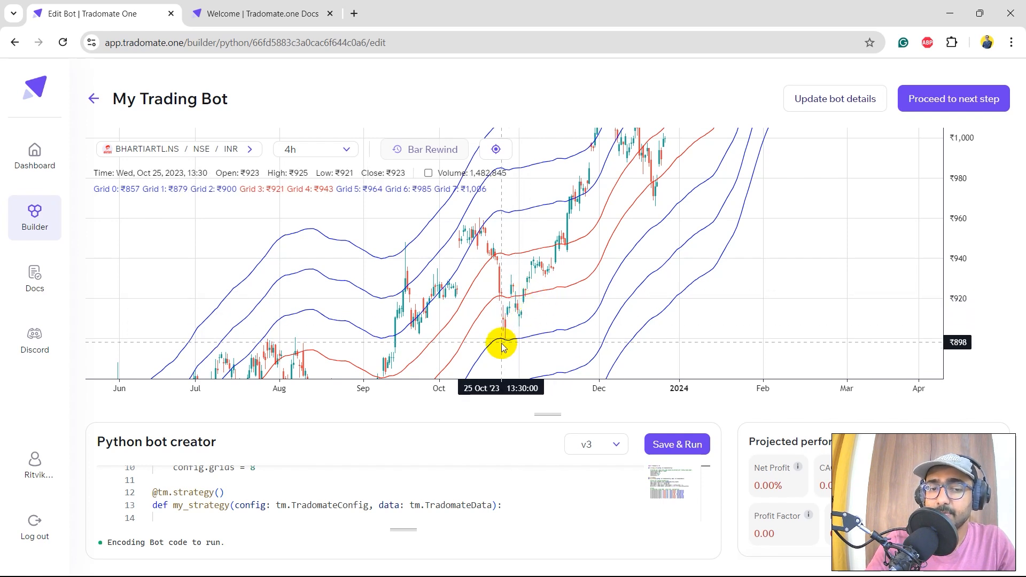
{"action": "mouse_move", "coordinate": [543, 284]}
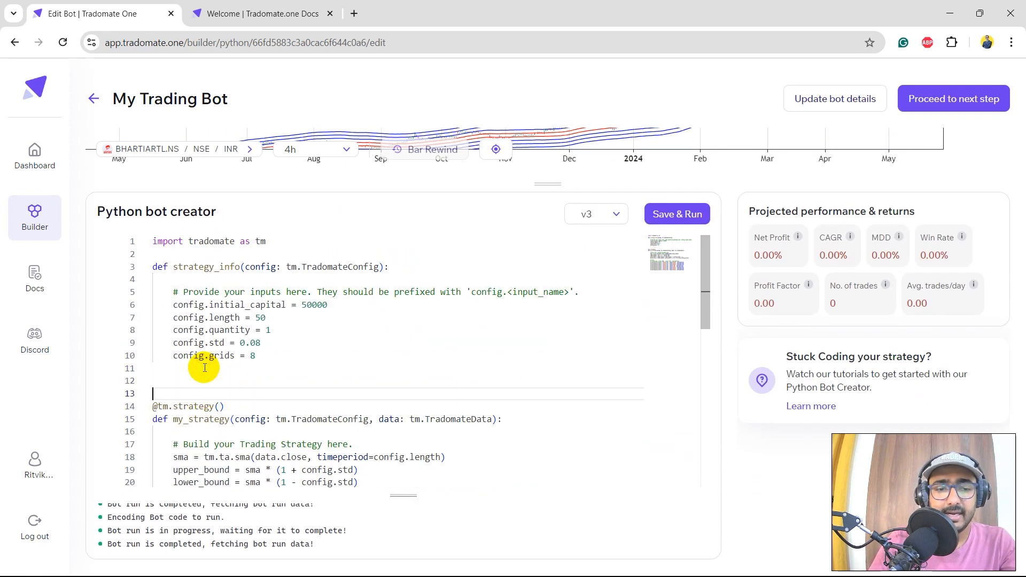
Step: Define order_array of eight False flags and add an '# Entry condition' comment in my_strategy
{"action": "type", "text": "ord"}
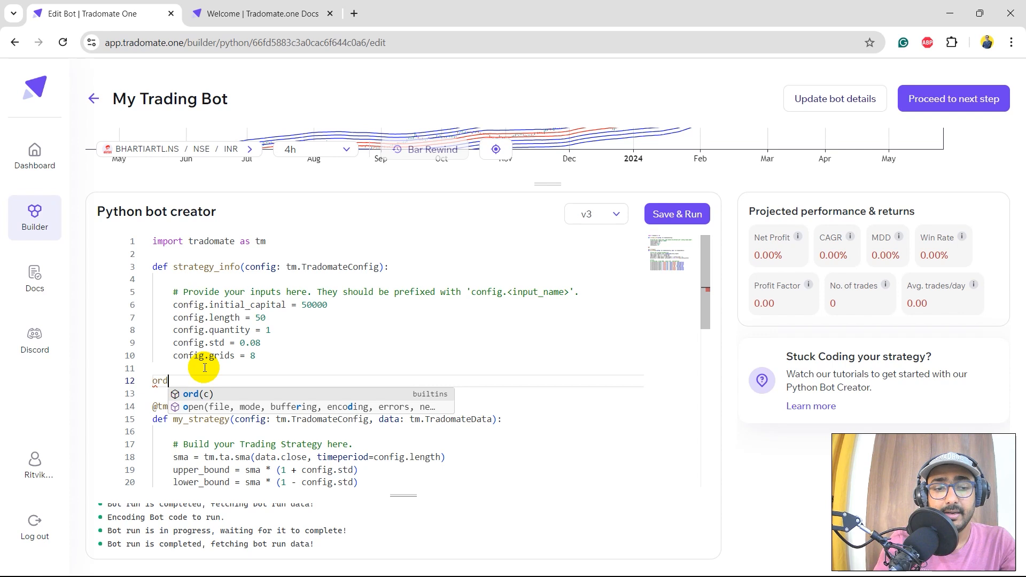
{"action": "type", "text": "er_array = ["}
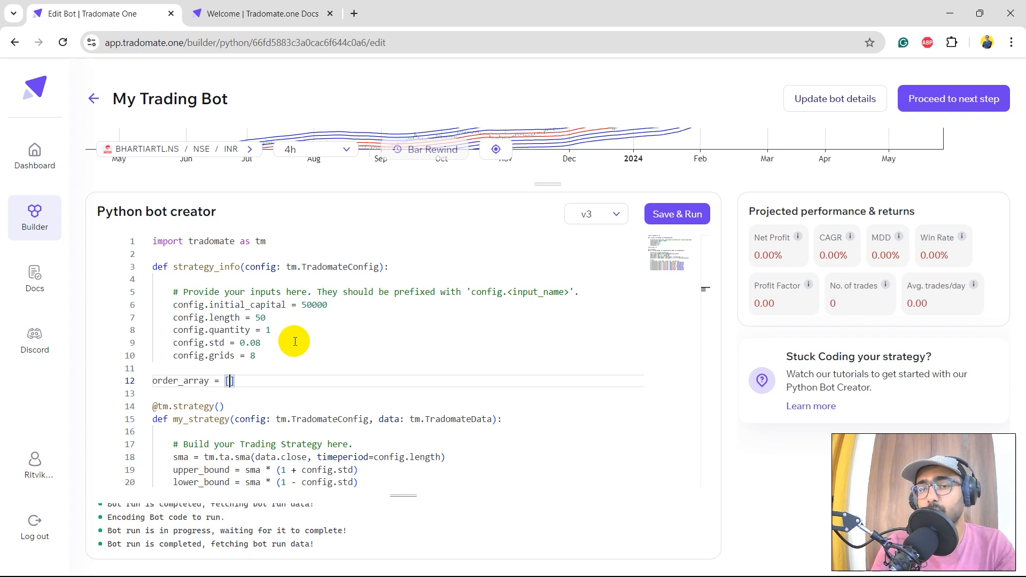
{"action": "type", "text": "Fl"}
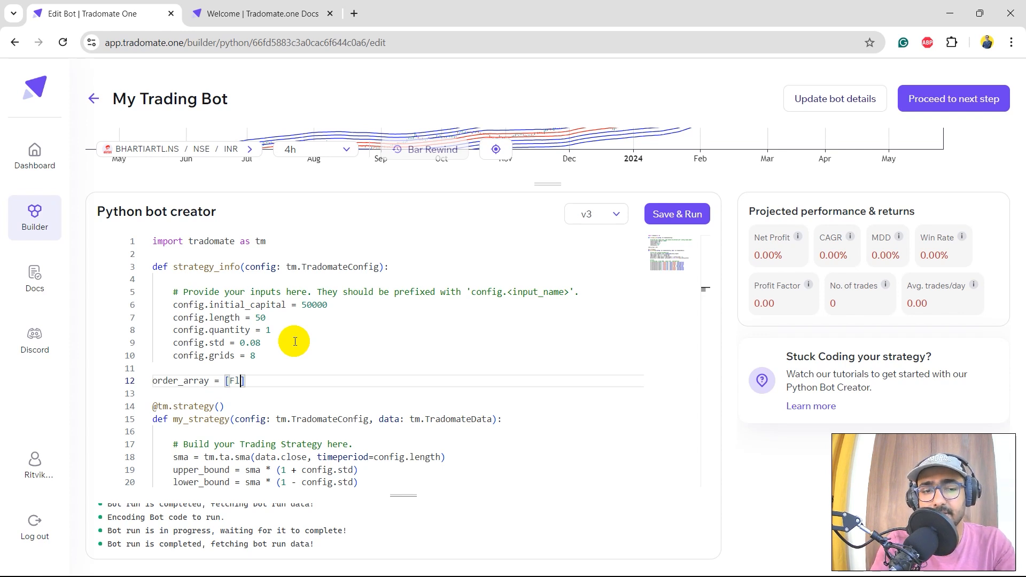
{"action": "type", "text": "alse,False,False,False,False,False,False,False"}
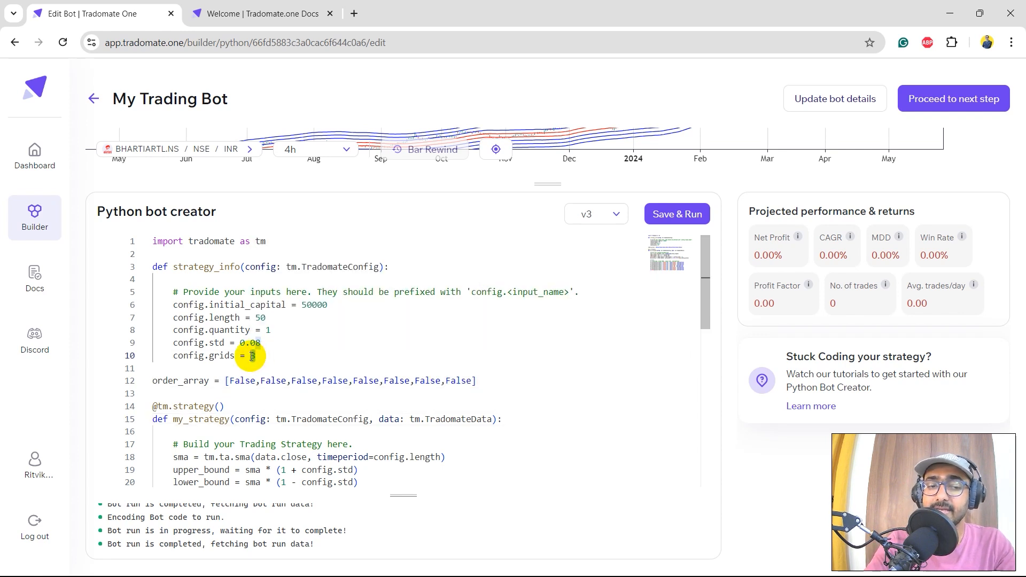
{"action": "scroll", "scroll_direction": "down", "scroll_amount": 3}
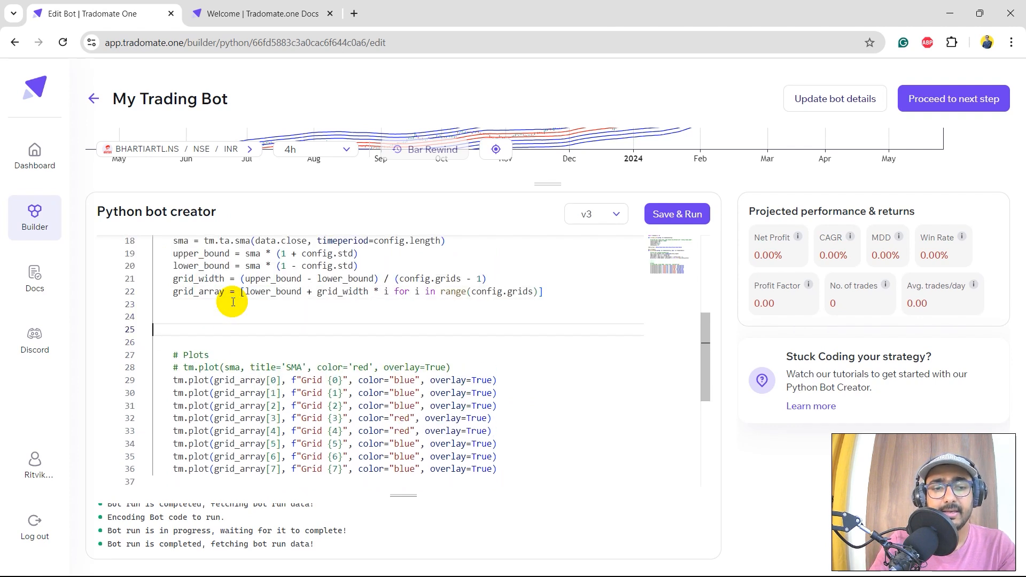
{"action": "type", "text": "# Entry condition"}
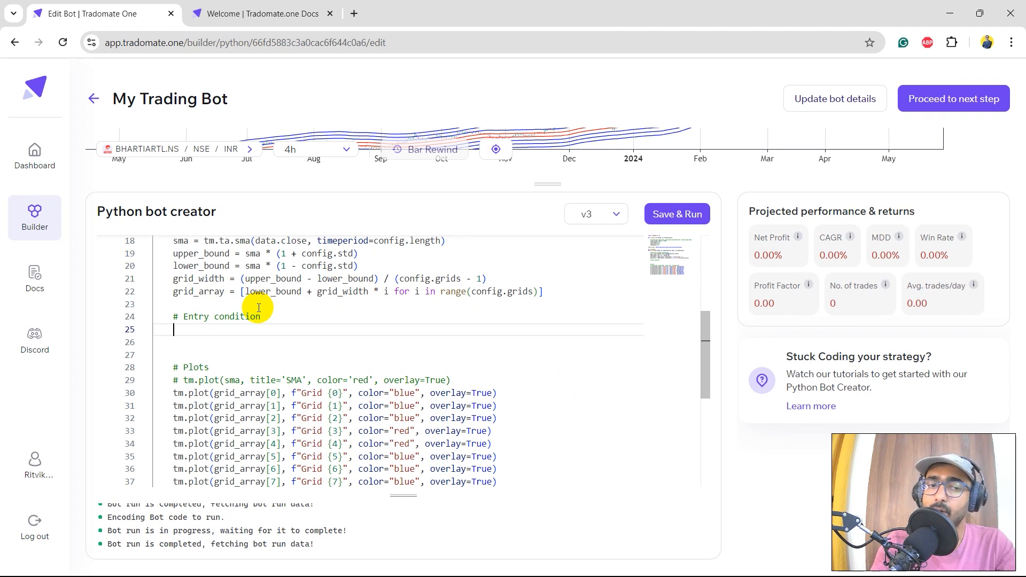
Step: Loop over config.grids and enter a long market position with comment f"Long #{i}" below untraded levels
{"action": "type", "text": "for i in range)"}
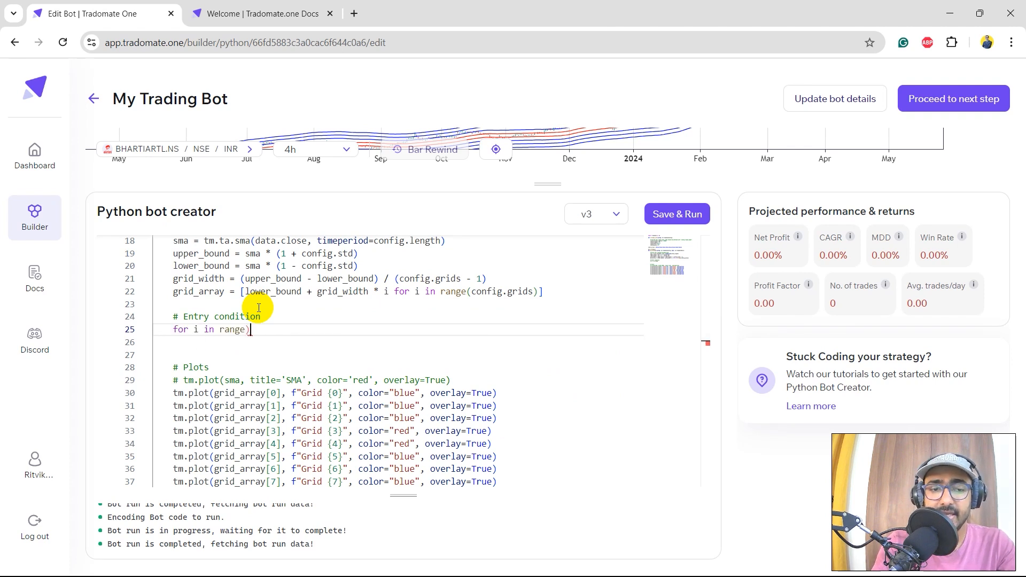
{"action": "type", "text": "config.grids"}
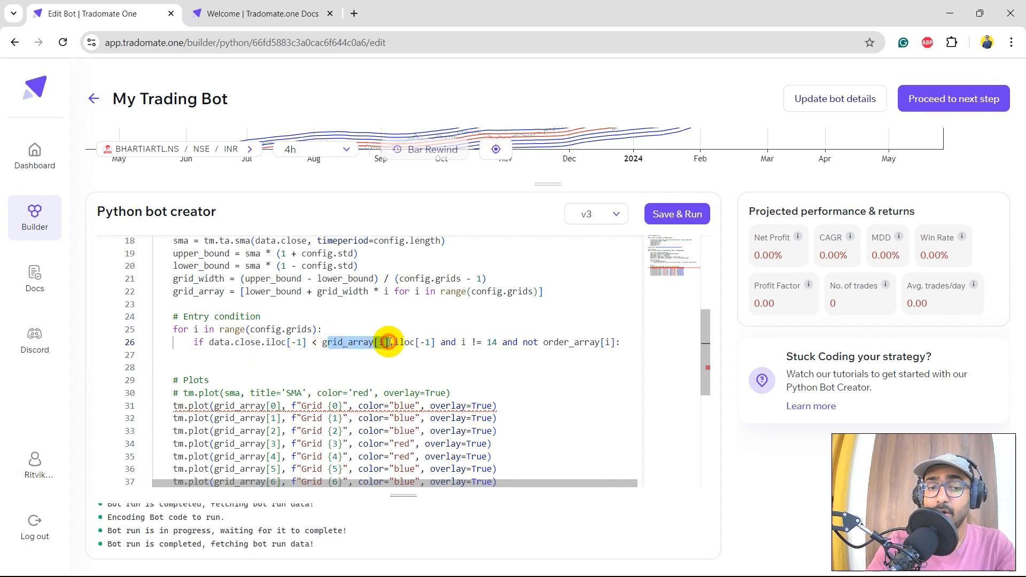
{"action": "left_click", "coordinate": [384, 342]}
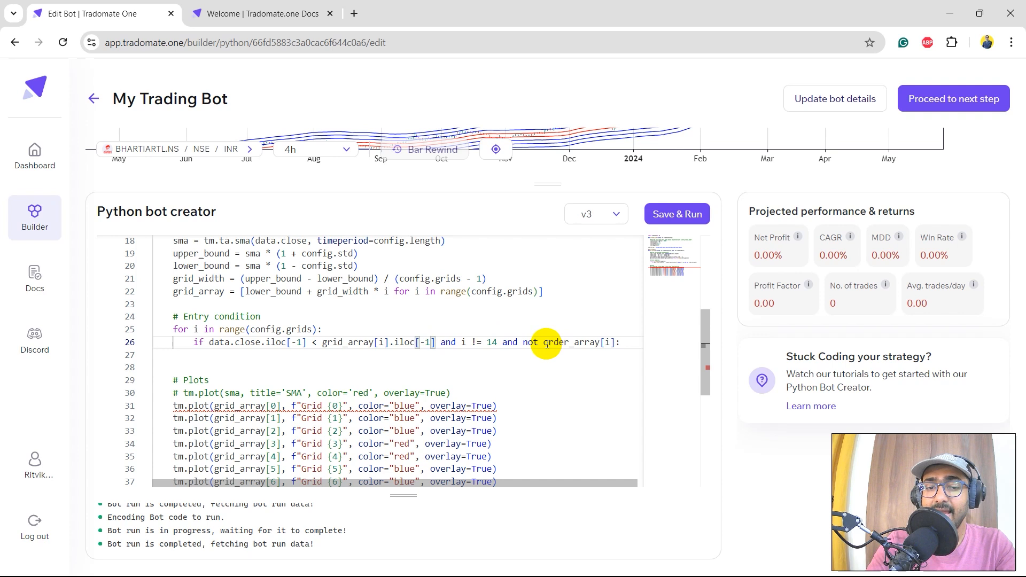
{"action": "left_click_drag", "start_coordinate": [504, 342], "coordinate": [611, 342]}
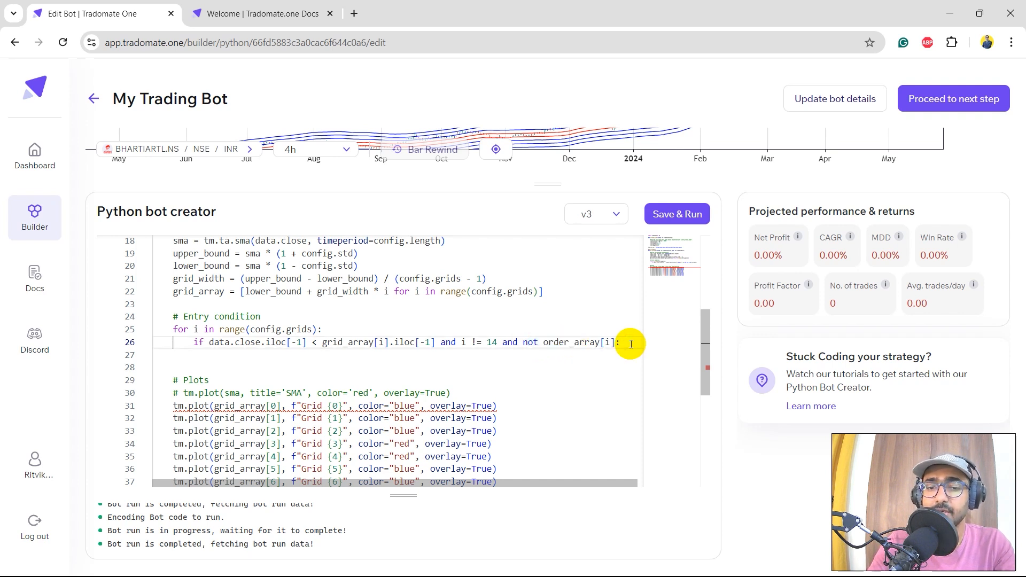
{"action": "type", "text": "tm.enter_long_position_market(quantity=config.qty, comment=f\"Long #{i}\")"}
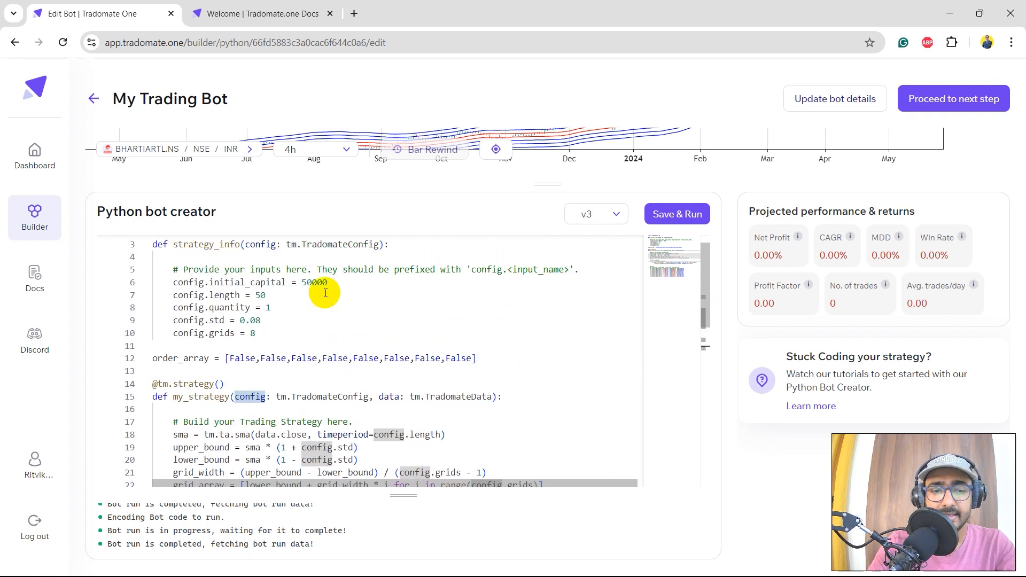
Step: Flag the level with order_array[i] = True and begin an elif branch
{"action": "scroll", "scroll_direction": "down", "scroll_amount": 3}
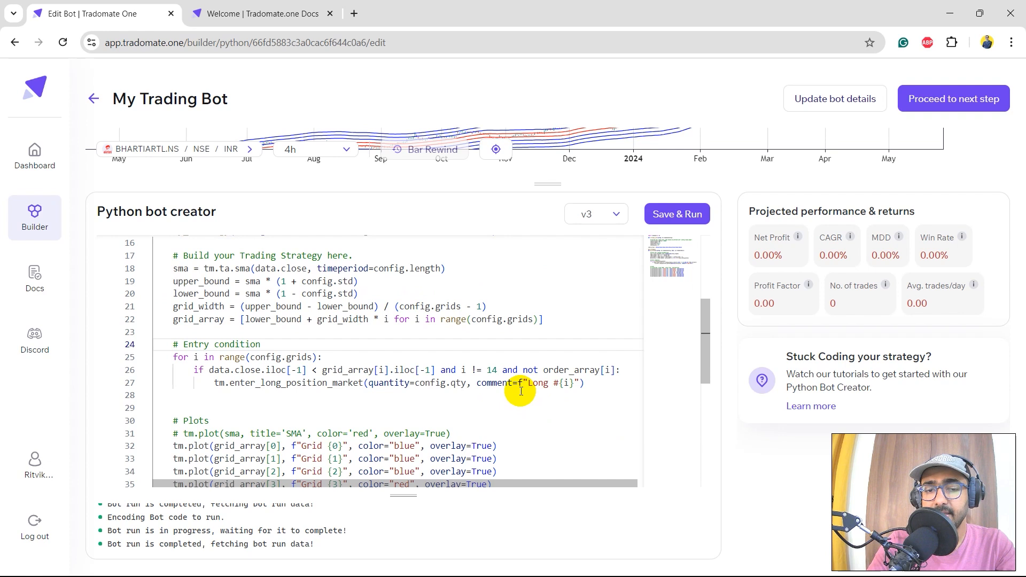
{"action": "mouse_move", "coordinate": [567, 383]}
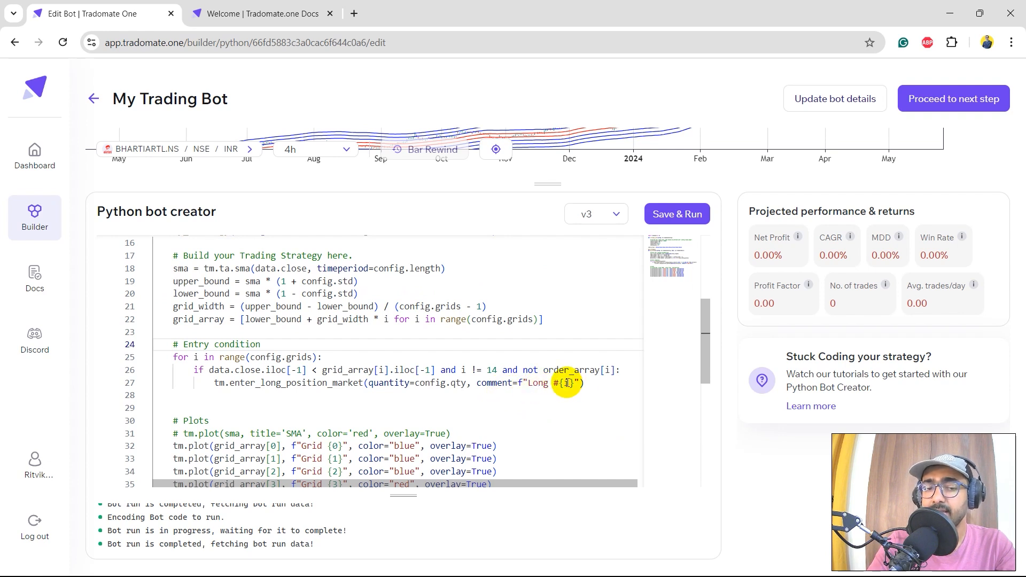
{"action": "type", "text": "order_array[i] = True"}
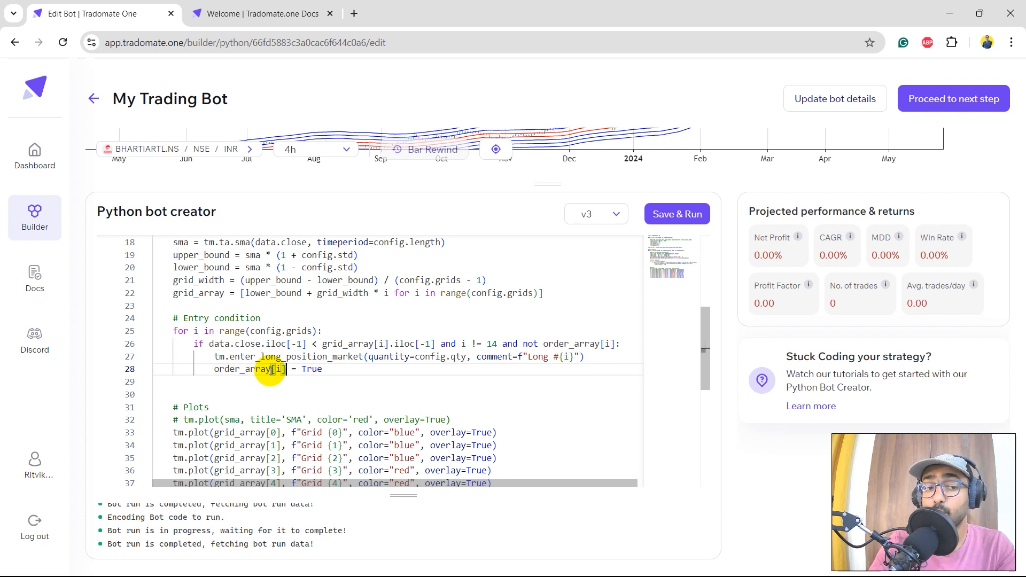
{"action": "type", "text": "elif"}
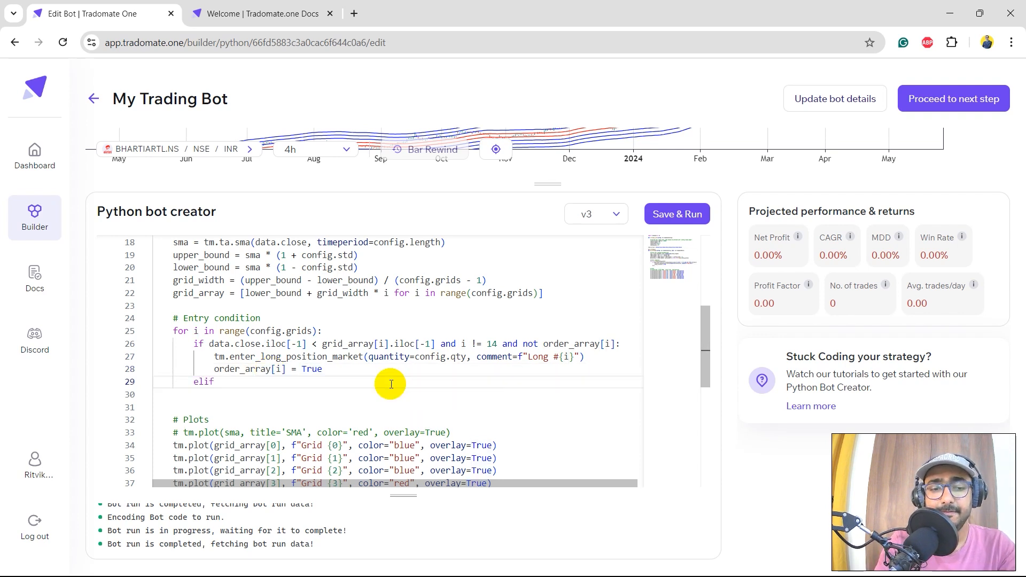
Step: Write the elif condition for price above the next grid, fetch open orders and loop over them
{"action": "type", "text": "data.close.iloc[-1] > grid_array[i].iloc[-1] and i != 0 and order_array[i - 1]:"}
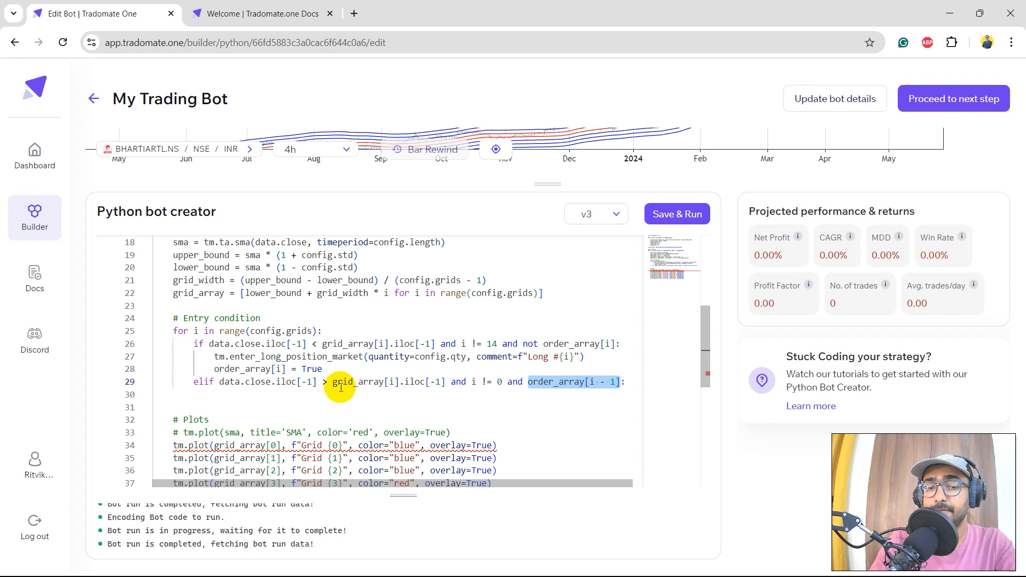
{"action": "type", "text": "open_orders = tm.get_all_open_orders()"}
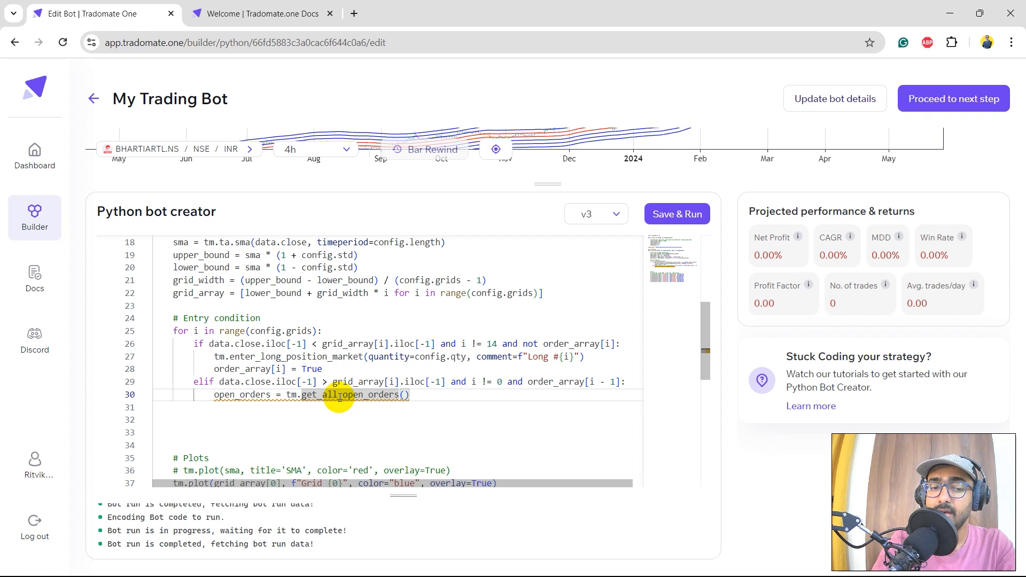
{"action": "type", "text": "for"}
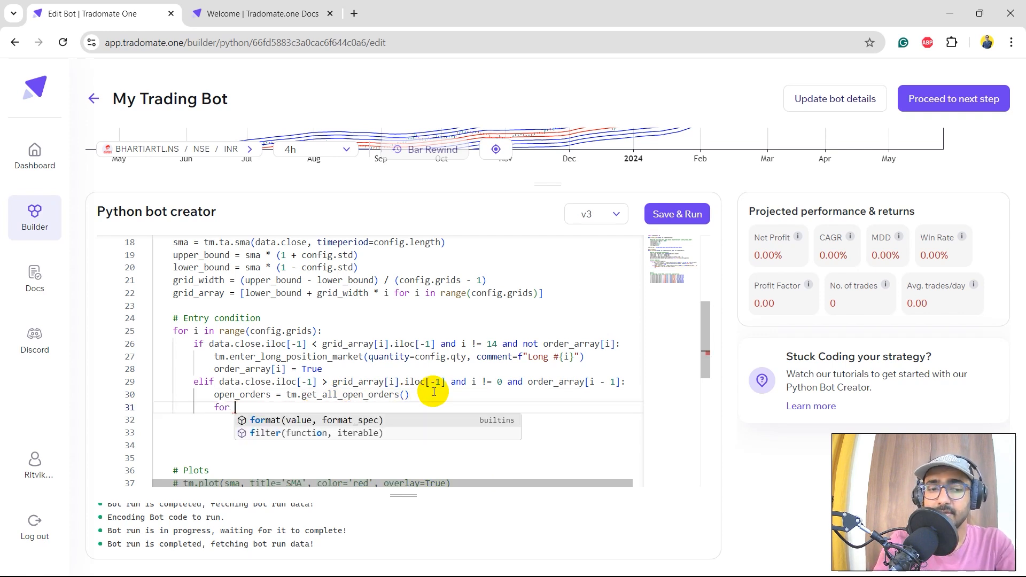
{"action": "type", "text": "order in open_orders:"}
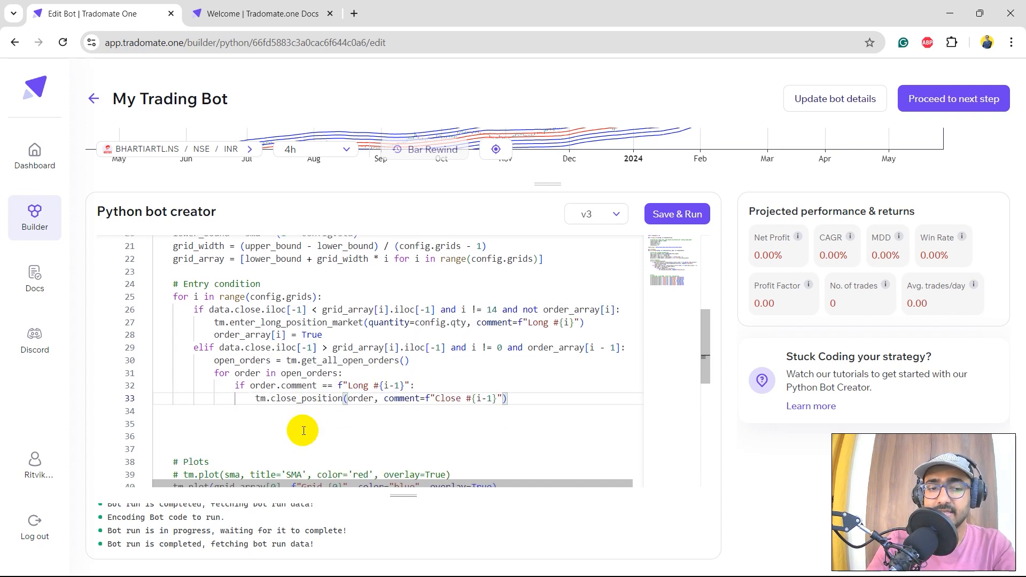
{"action": "mouse_move", "coordinate": [357, 396]}
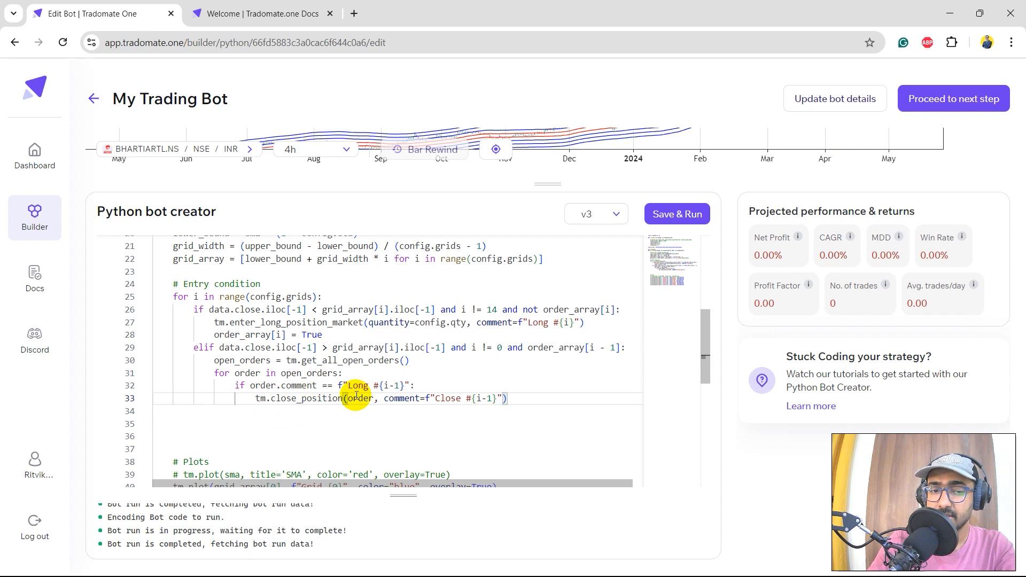
Step: Close the order commented Long #{i-1}, set order_array[i-1] = False and break
{"action": "double_click", "coordinate": [359, 397]}
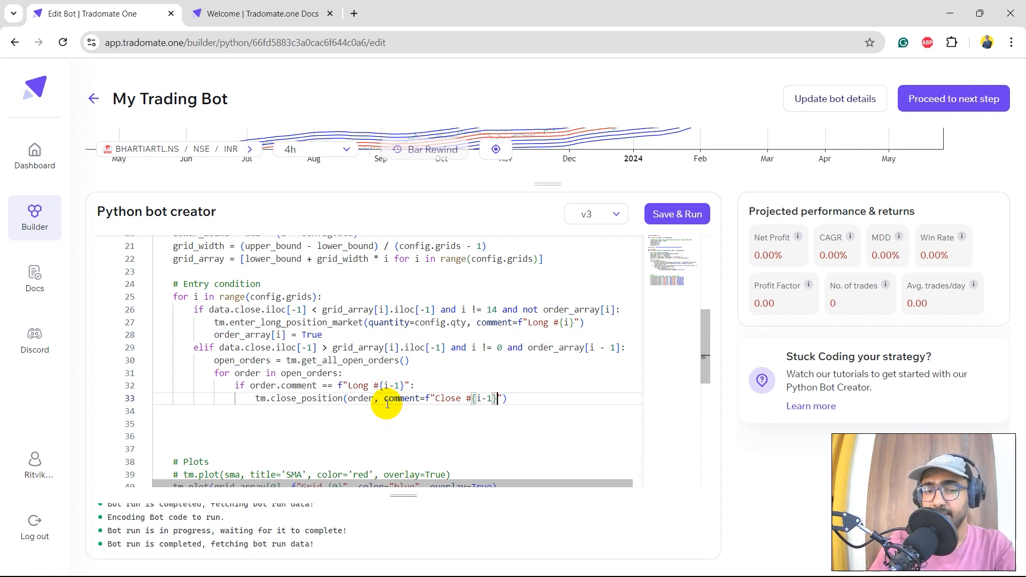
{"action": "type", "text": "order_array[i]"}
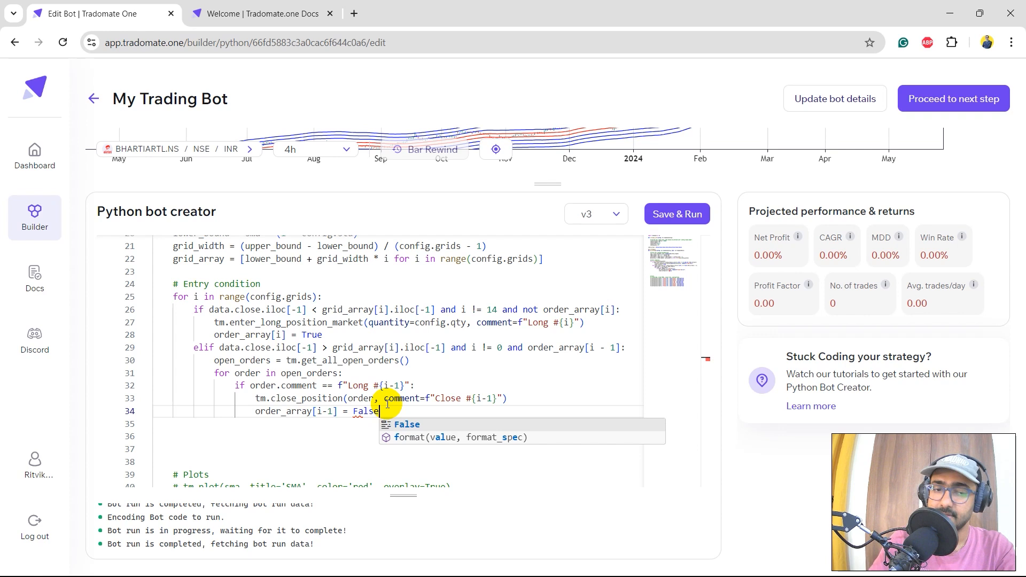
{"action": "type", "text": "brea"}
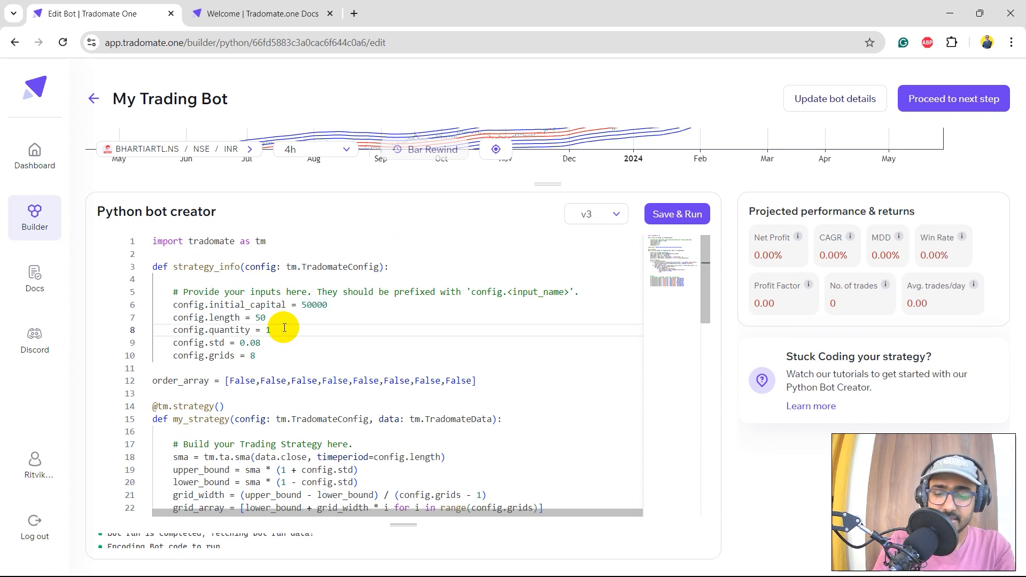
Step: Adjust config.quantity in strategy_info, review the entry/exit blocks and remove blank lines above '# Plots'
{"action": "type", "text": "0 and order_array[i - 1]:"}
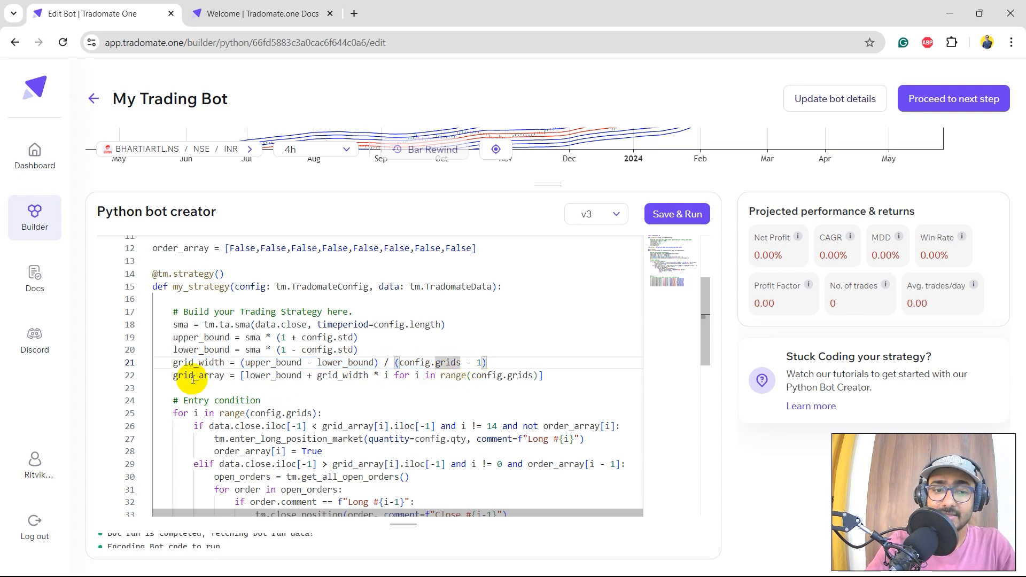
{"action": "left_click_drag", "start_coordinate": [190, 375], "coordinate": [465, 376]}
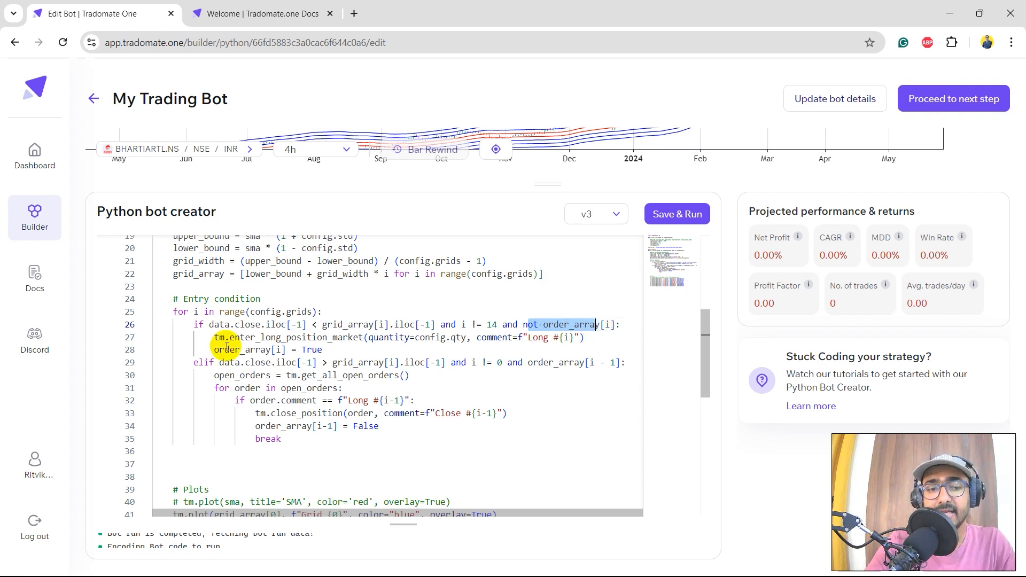
{"action": "left_click", "coordinate": [322, 350]}
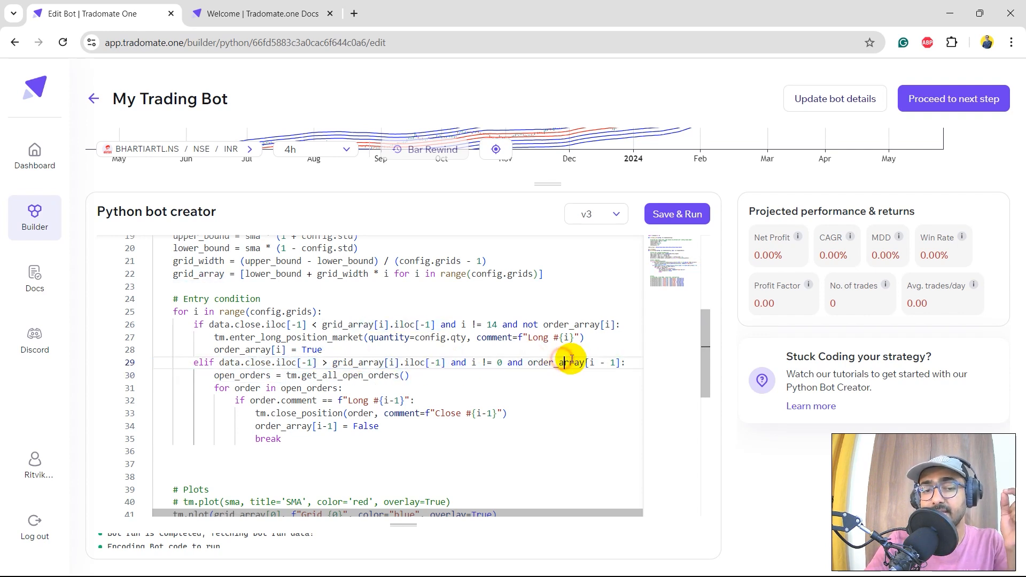
{"action": "double_click", "coordinate": [579, 362]}
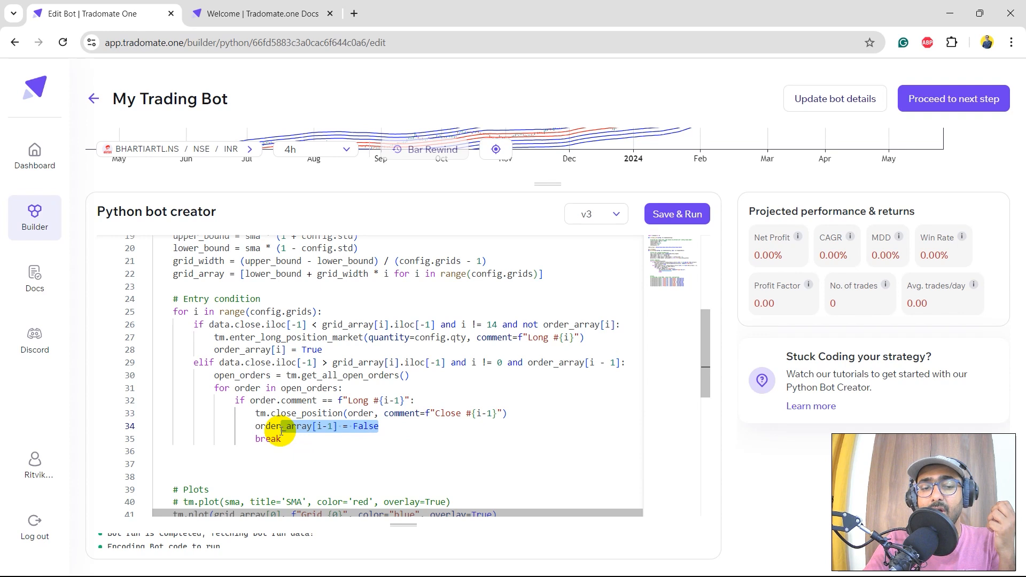
{"action": "double_click", "coordinate": [269, 426]}
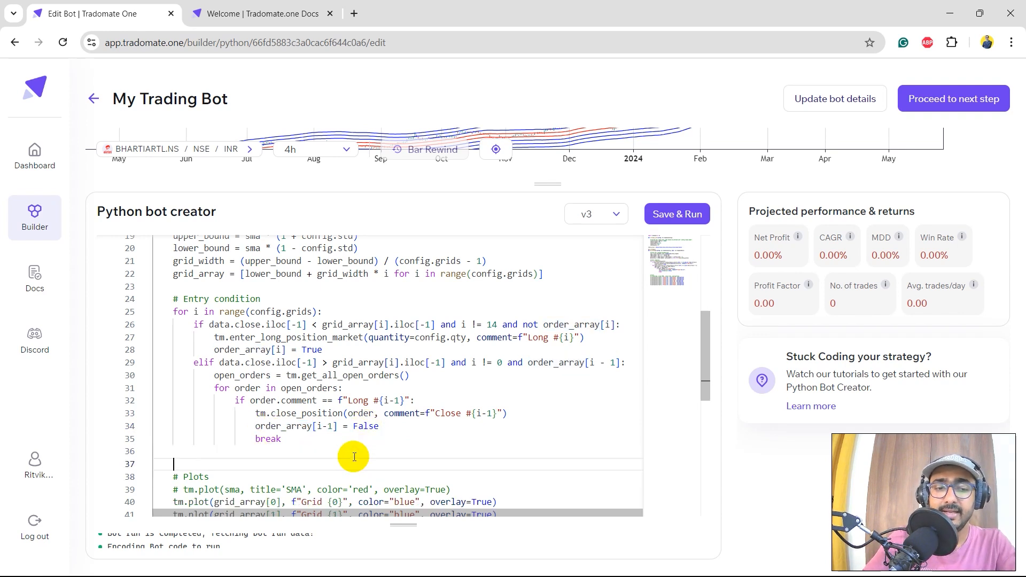
Step: Save & Run the grid bot to start the backtest (saved as version 4)
{"action": "left_click", "coordinate": [677, 214]}
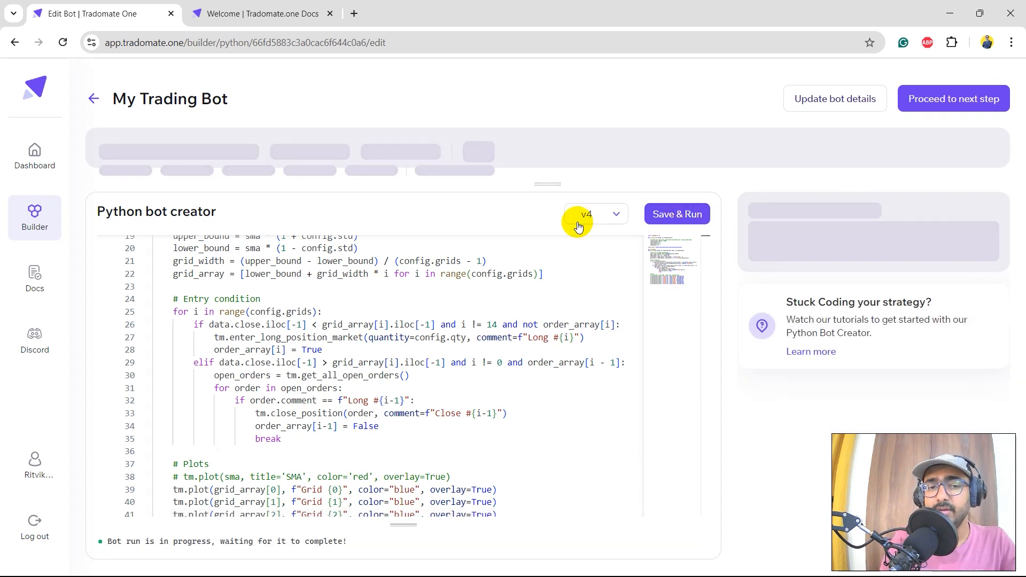
{"action": "mouse_move", "coordinate": [518, 220]}
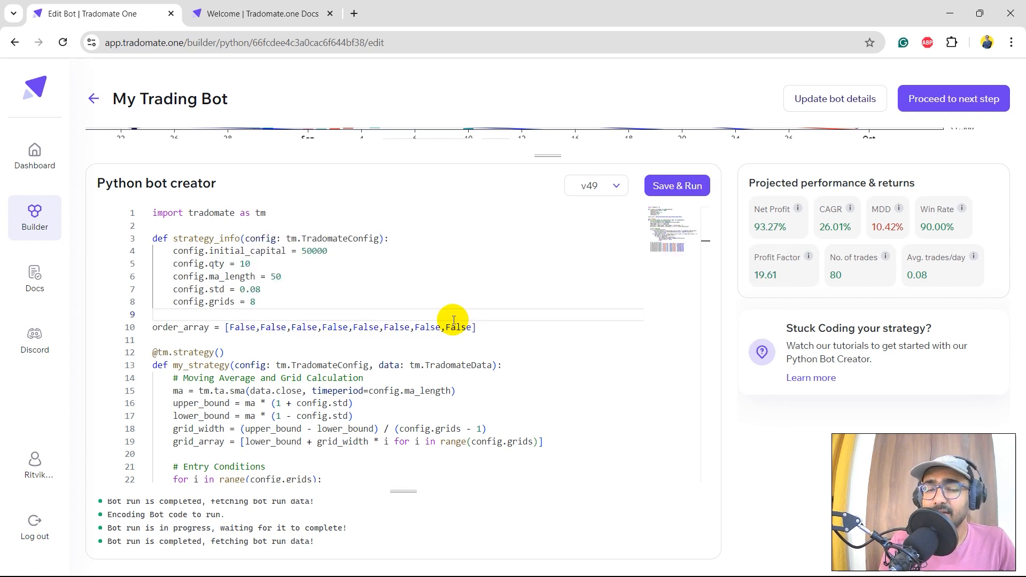
{"action": "left_click", "coordinate": [153, 315]}
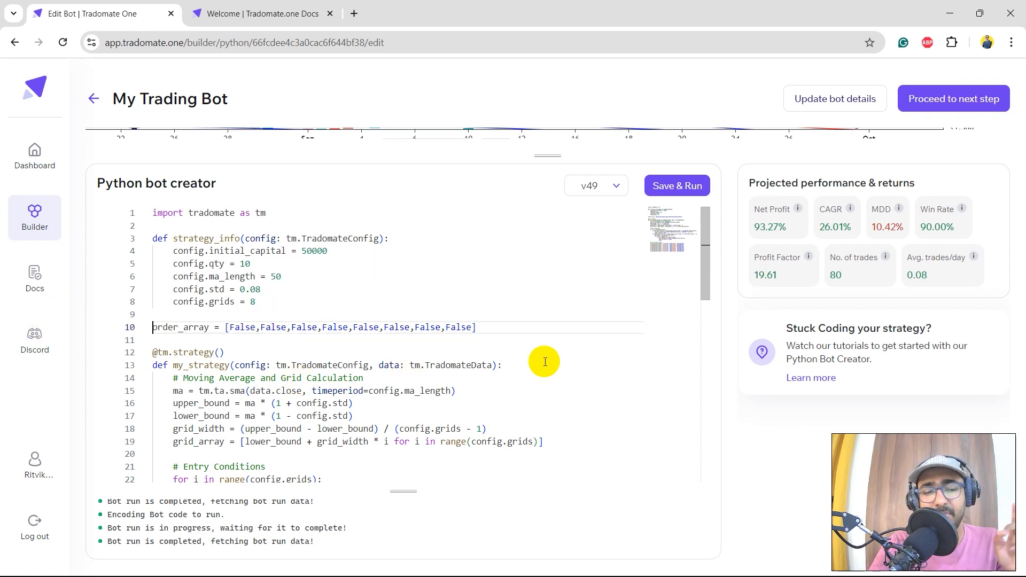
{"action": "double_click", "coordinate": [180, 327]}
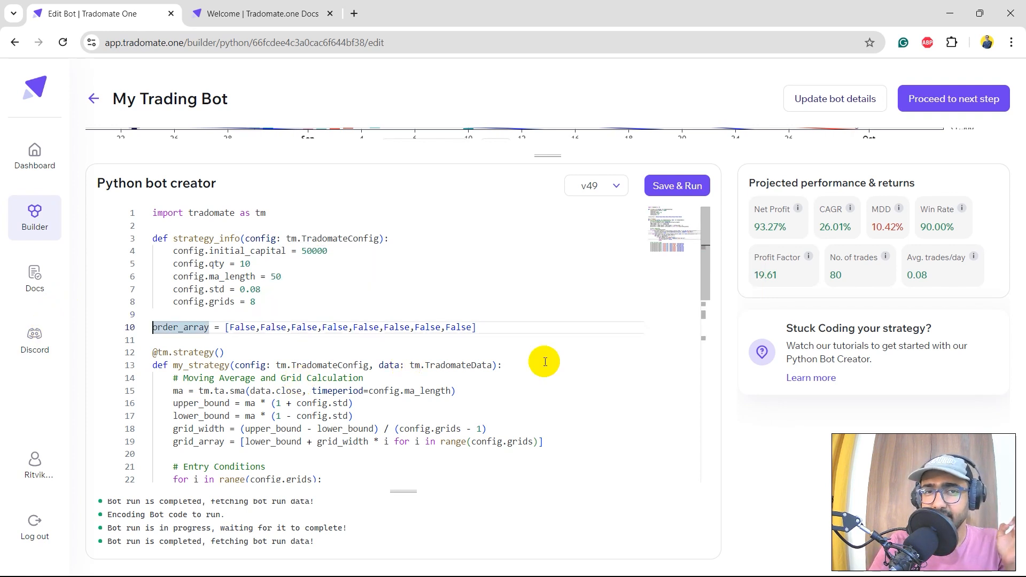